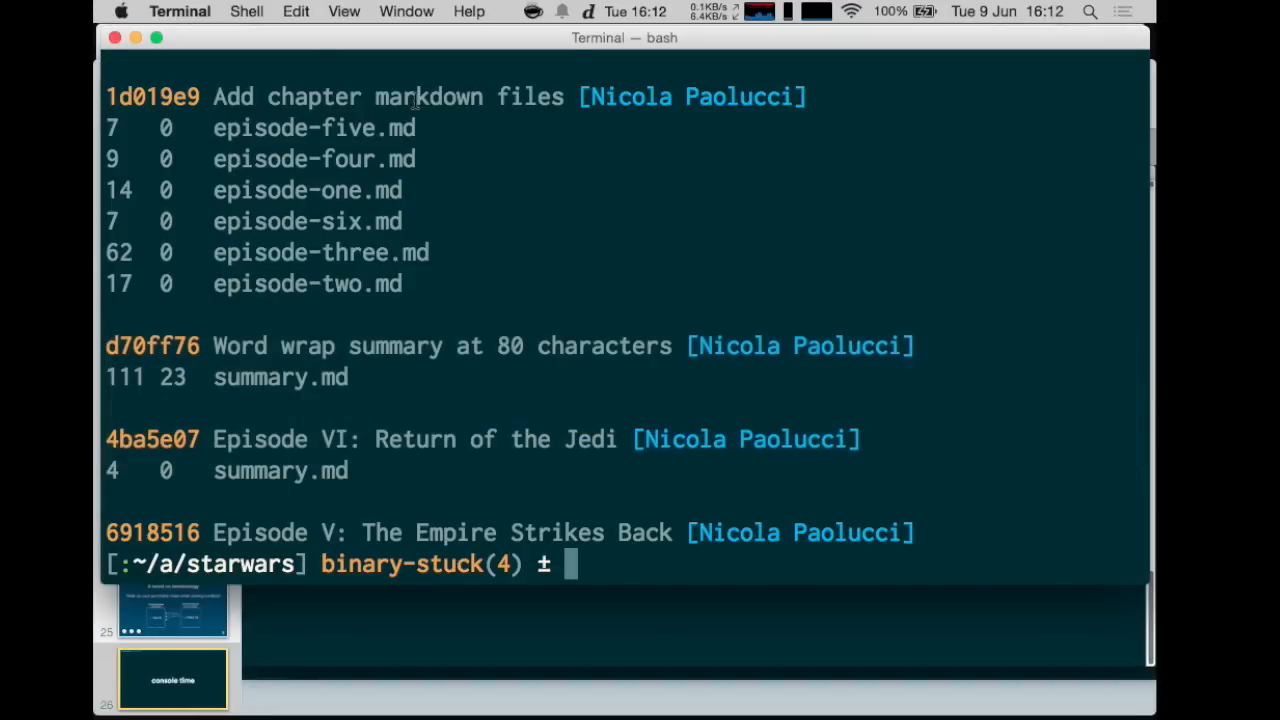
Step: Check out episode-vii-premise and list its three most recent commits with git ls
text(git branc)
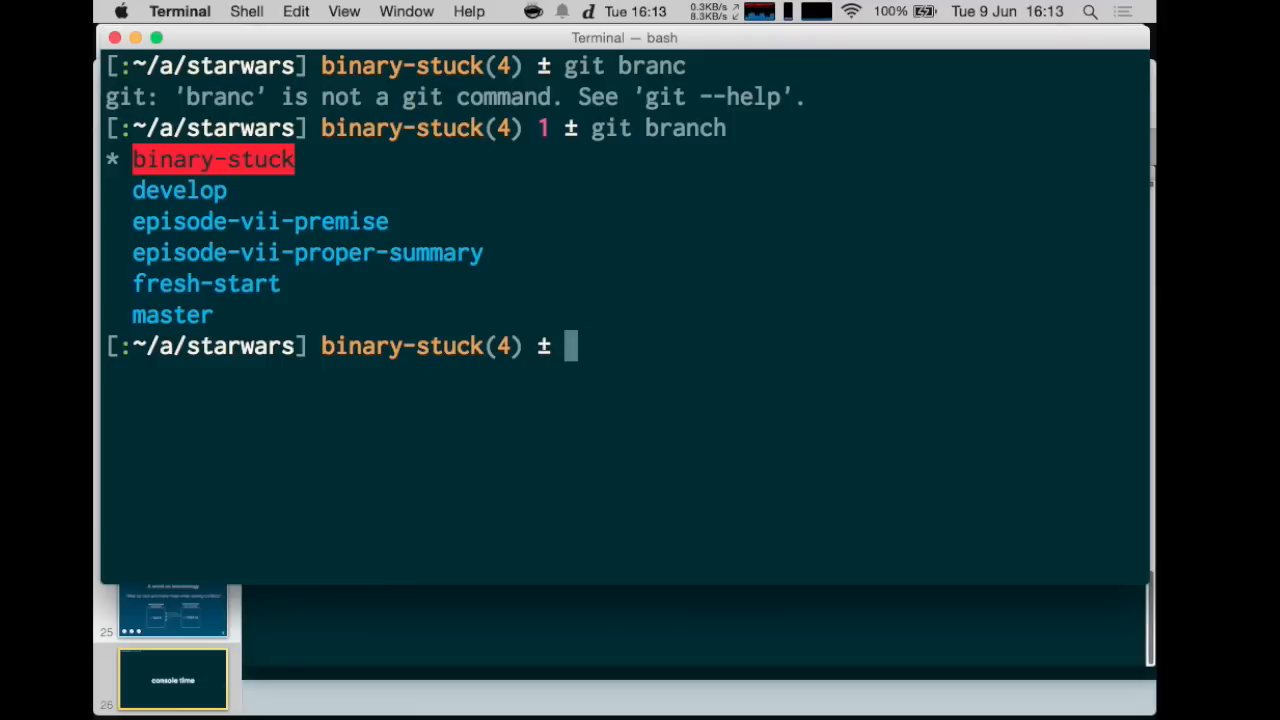
text(git checkou)
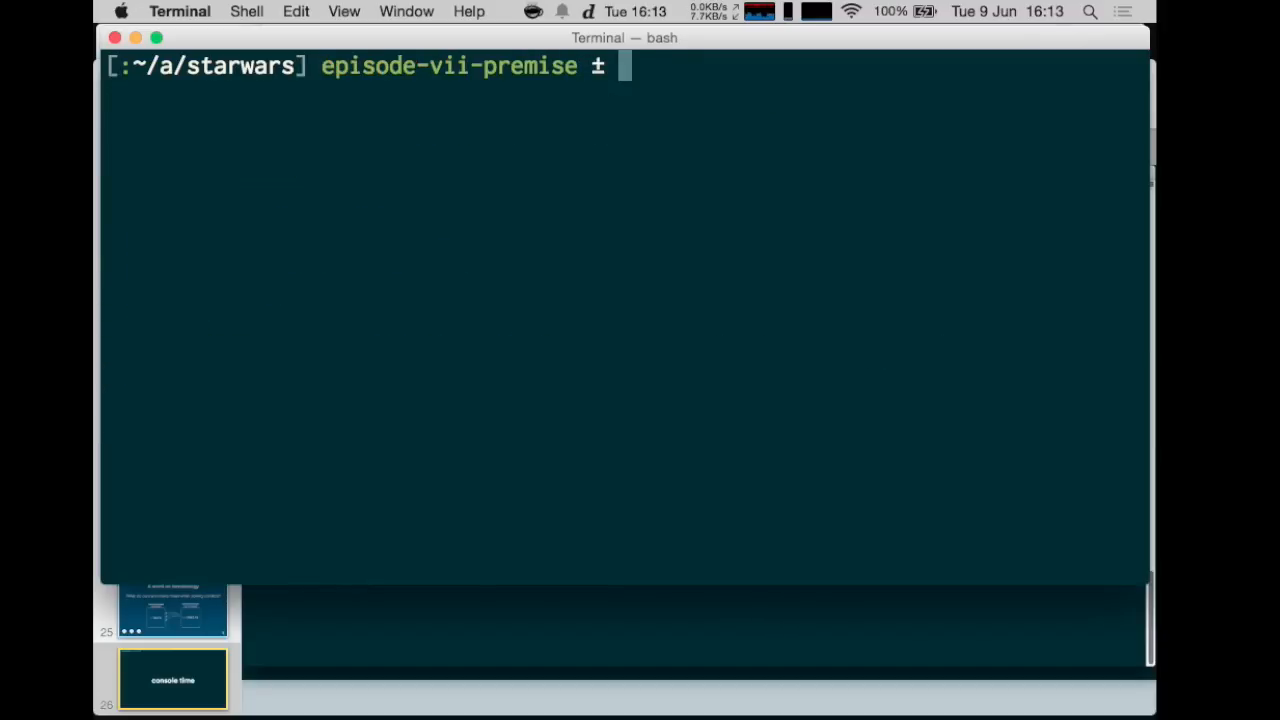
text(git ls -1)
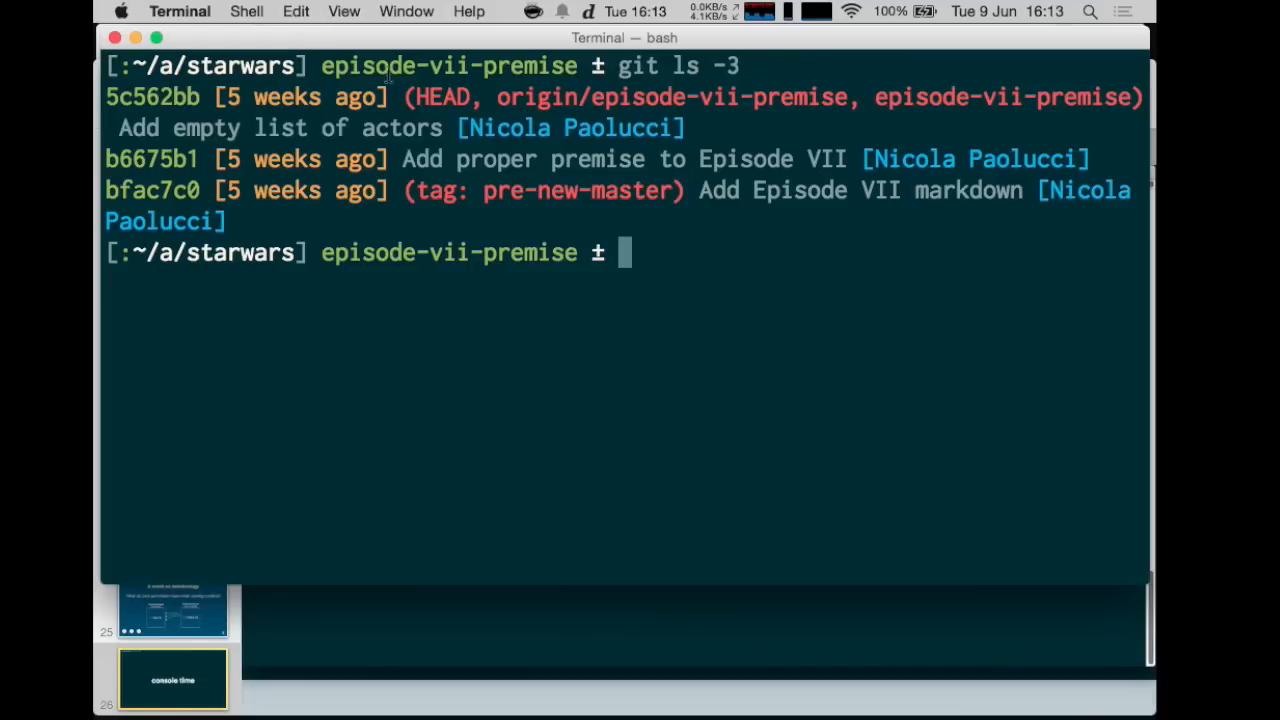
mouse_move(424, 158)
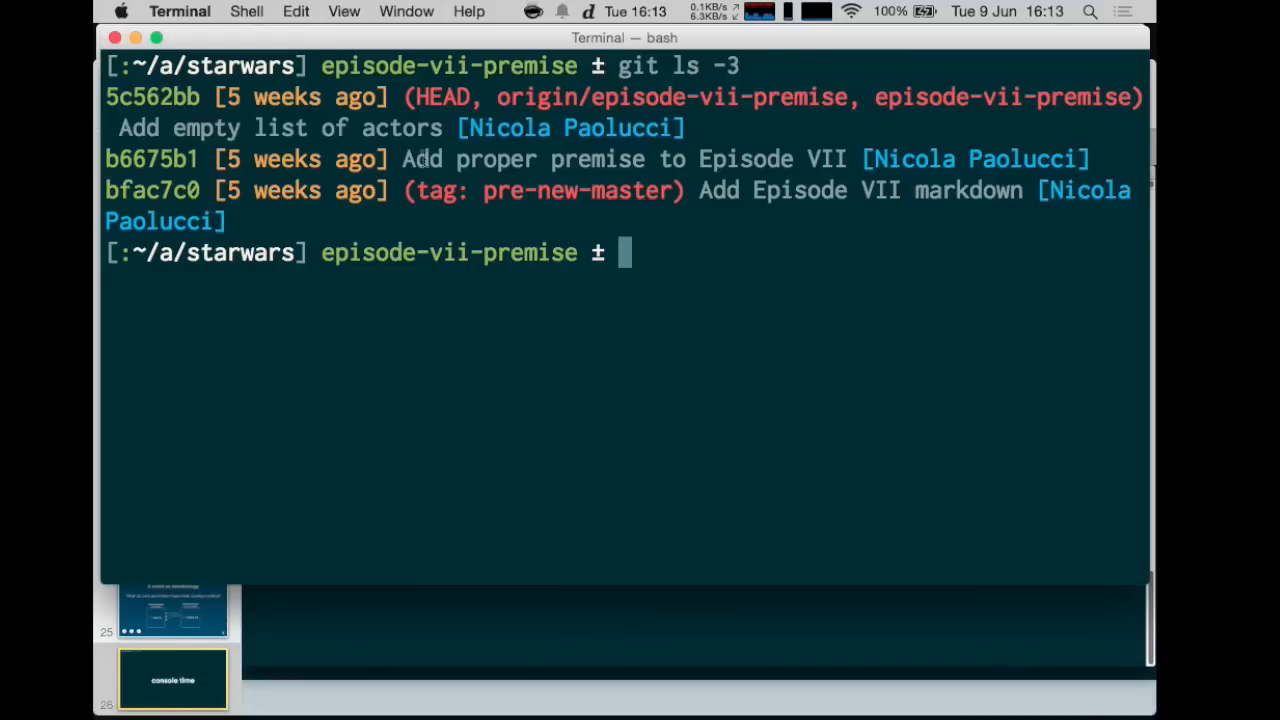
double_click(620, 160)
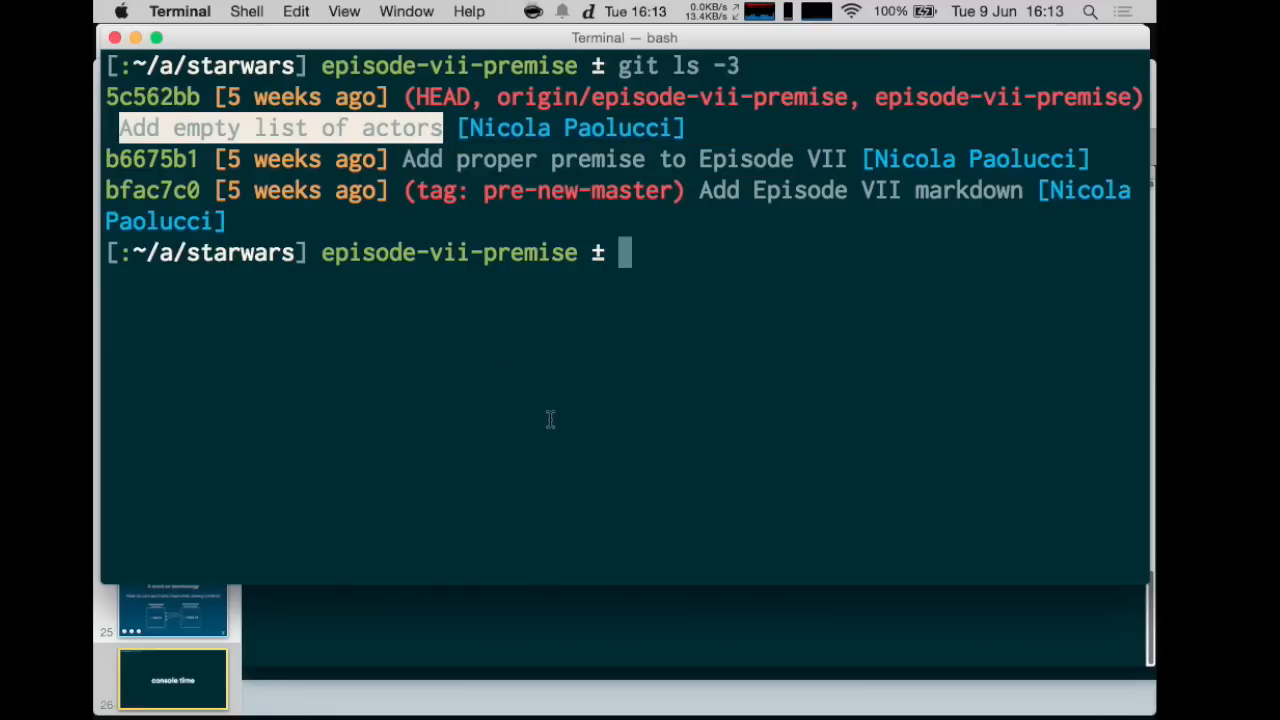
Step: Print actors.md, then view episode-seven.md's premise lines in vim and quit back to the shell
text(cat actors.md)
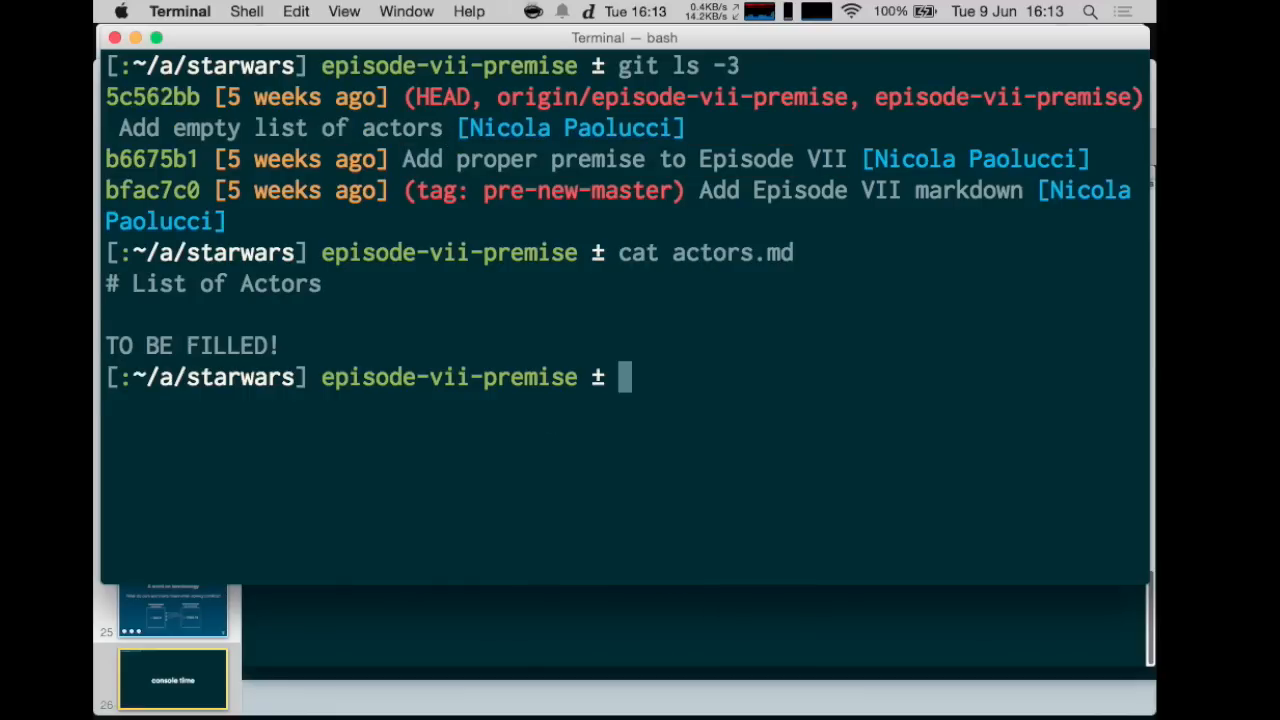
text(vim)
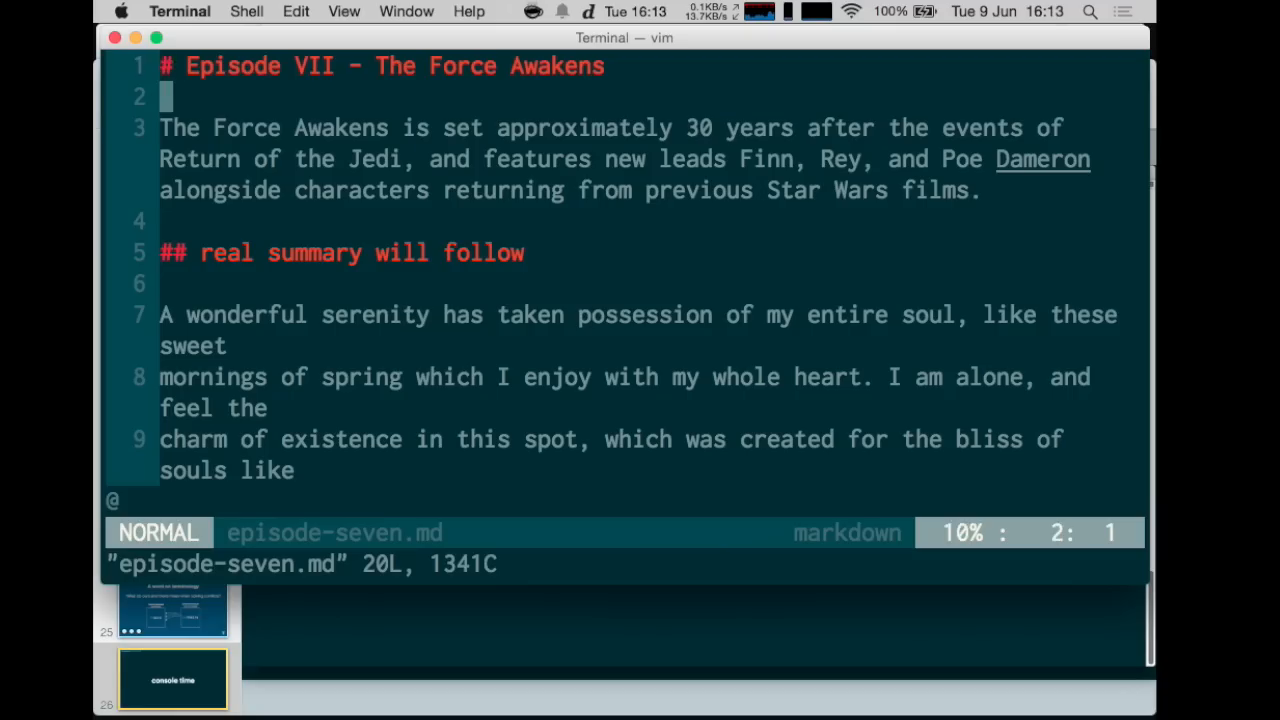
key(V)
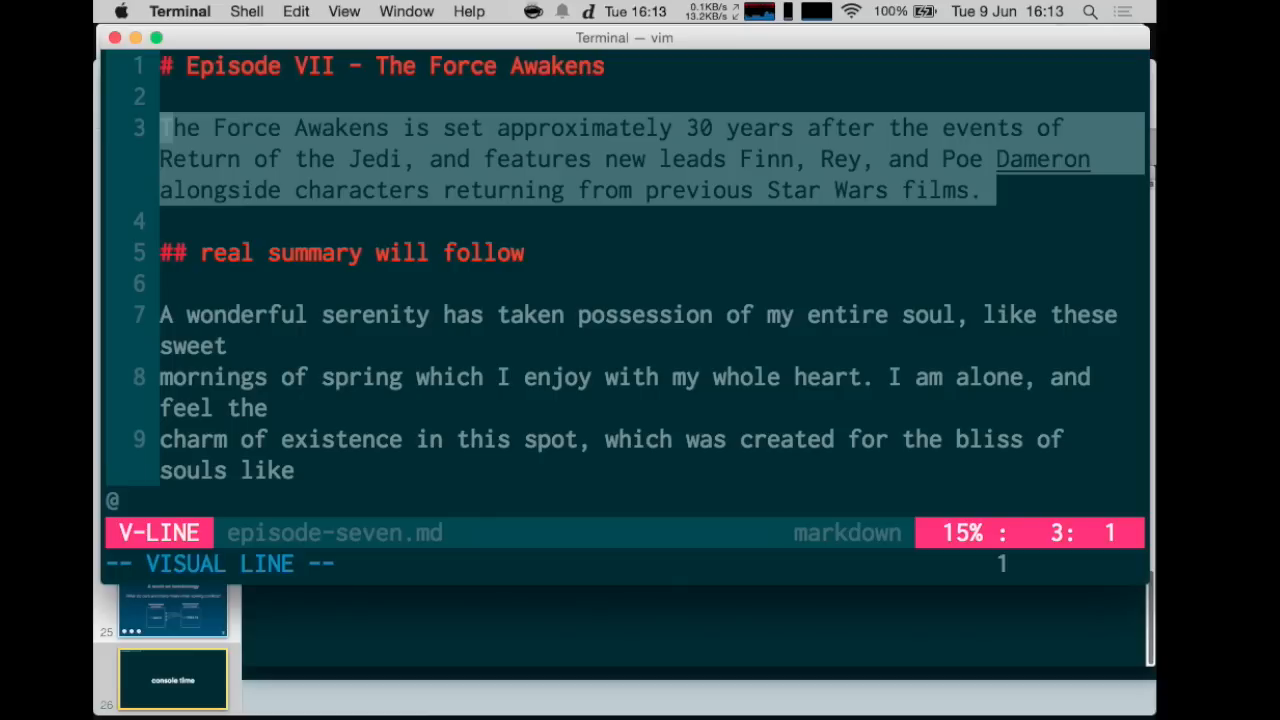
key(Escape)
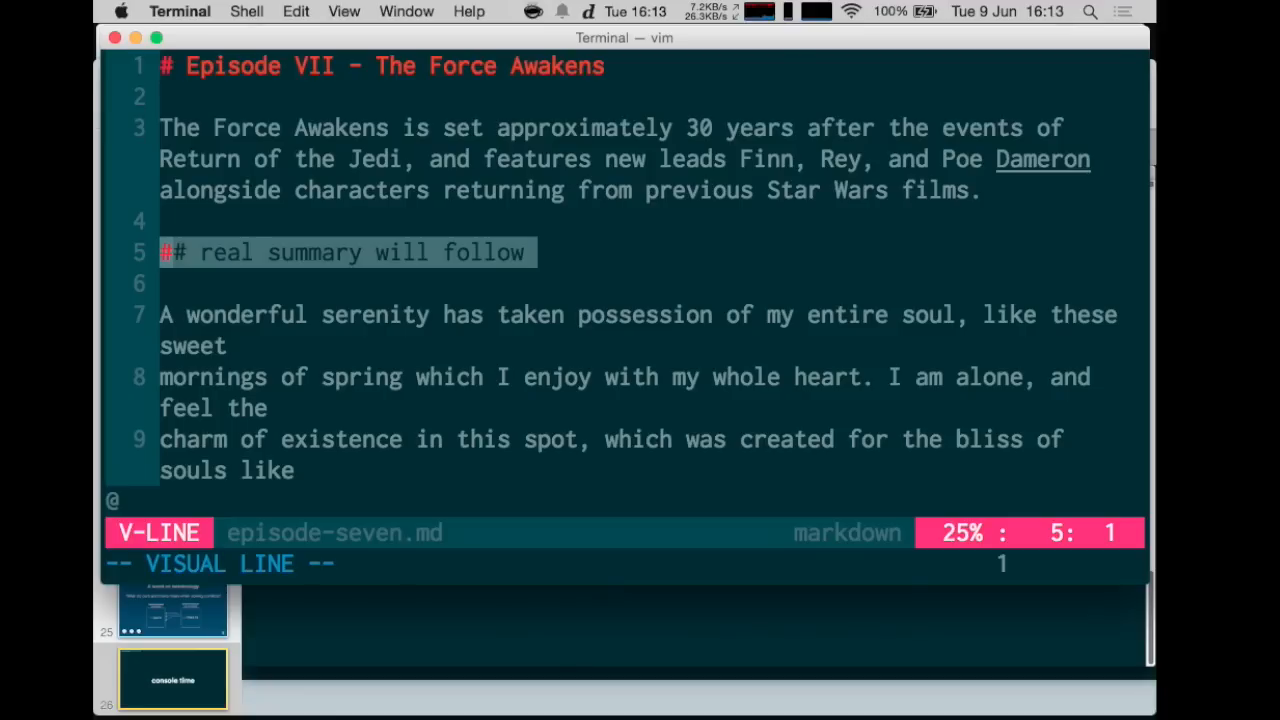
key(Escape)
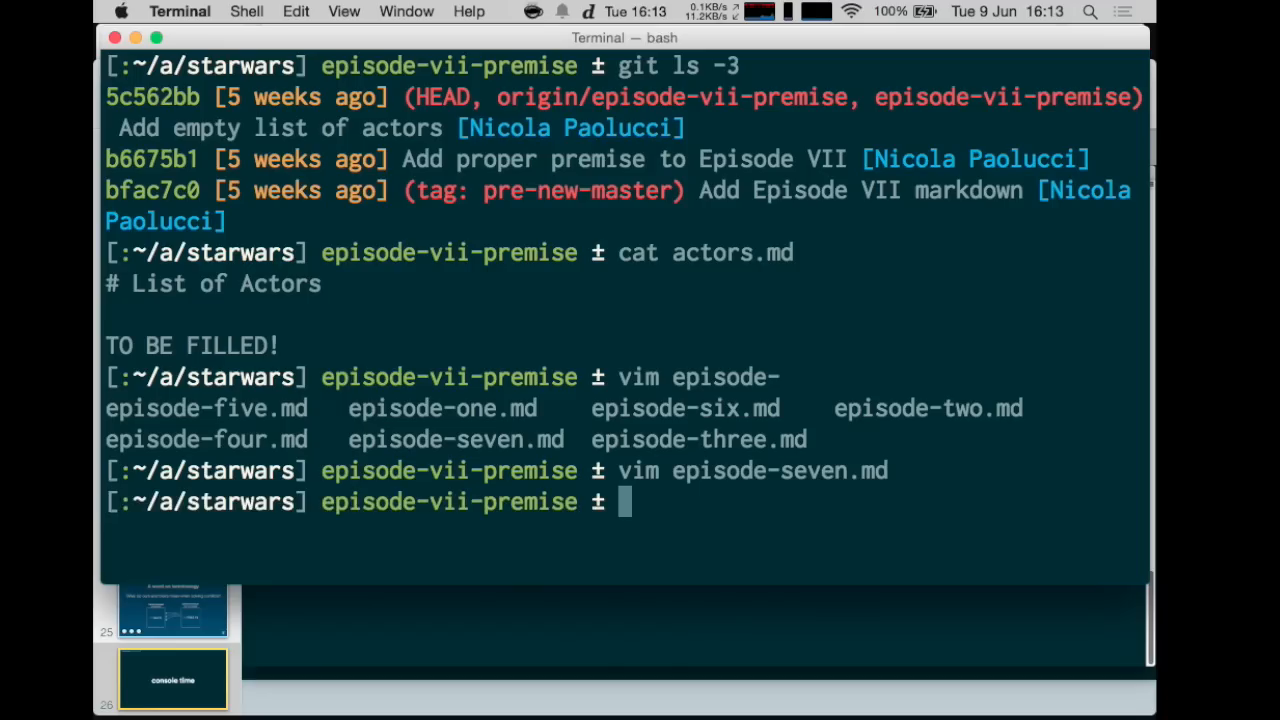
Step: List branches, then write out git merge episode-vii-proper-summary without running it
text(git branch)
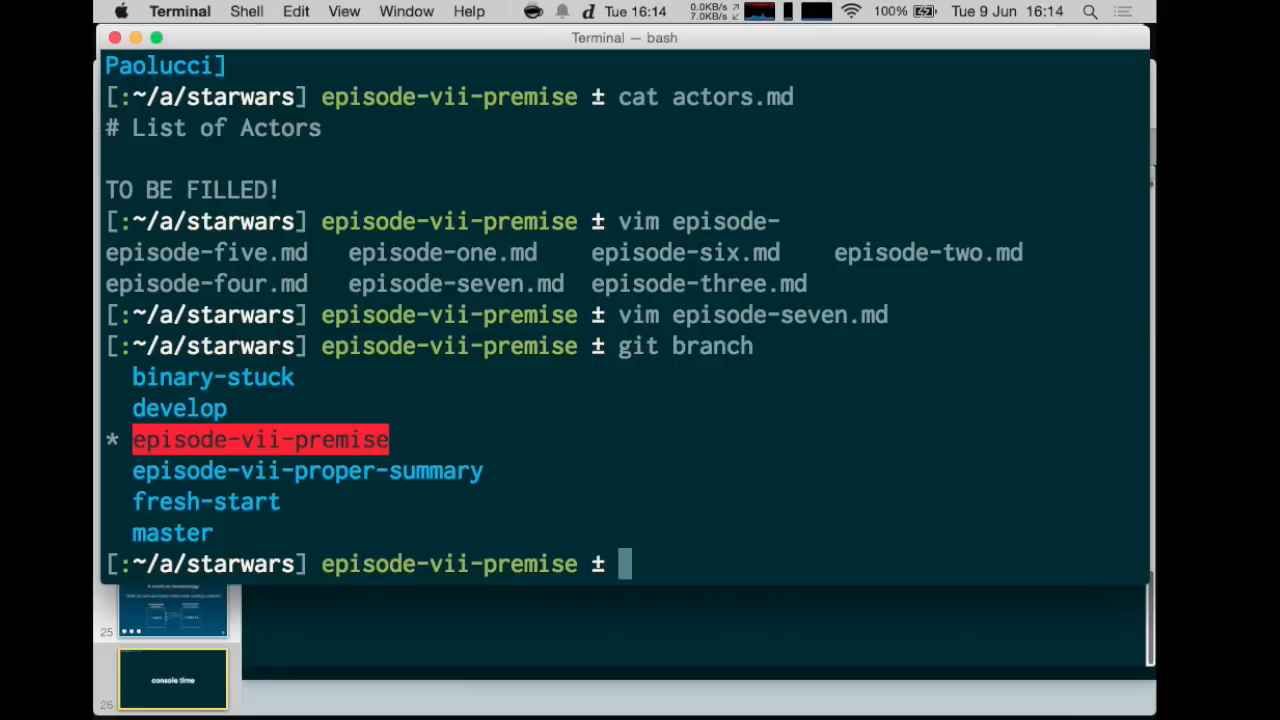
text(git me)
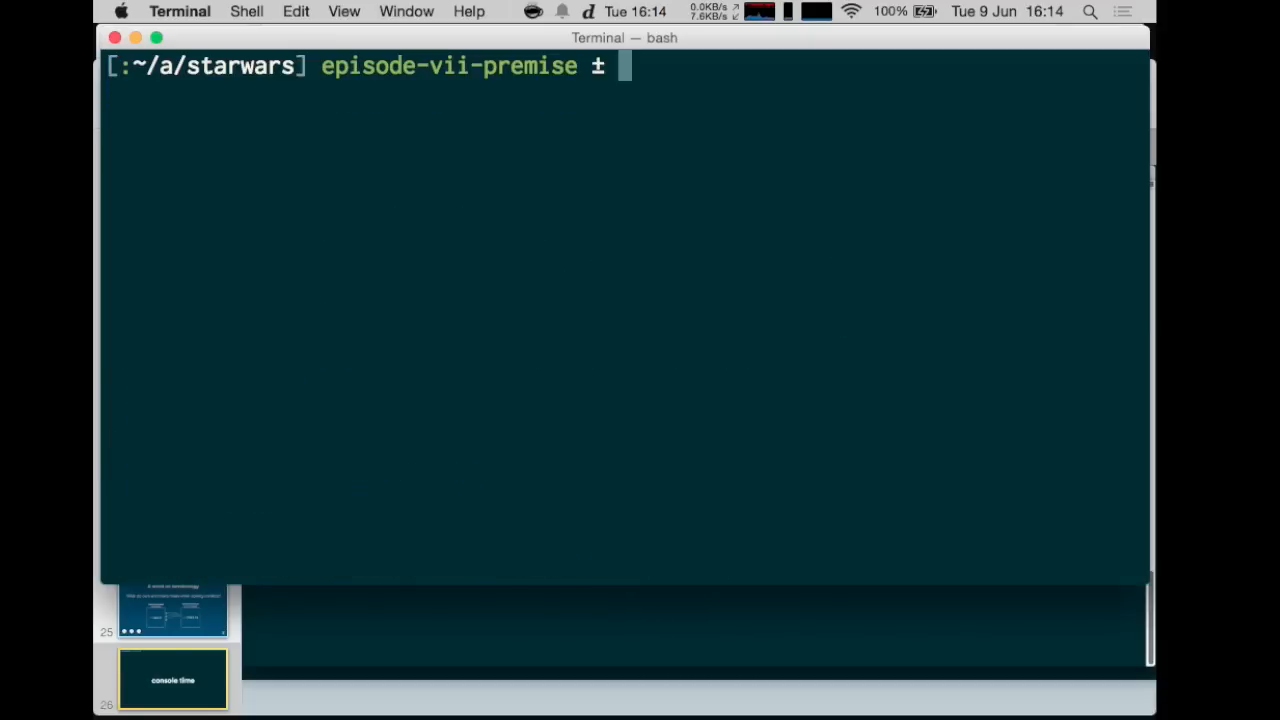
text(git merge)
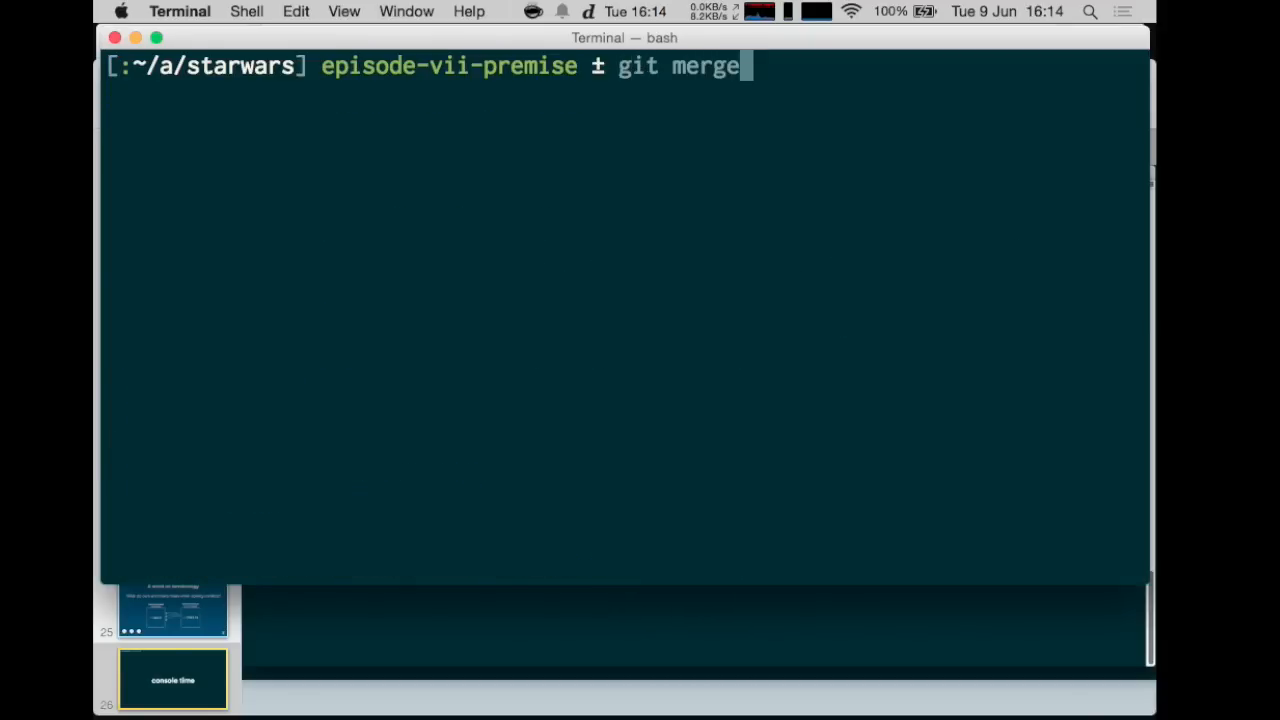
text(episode-vii-proper-summary)
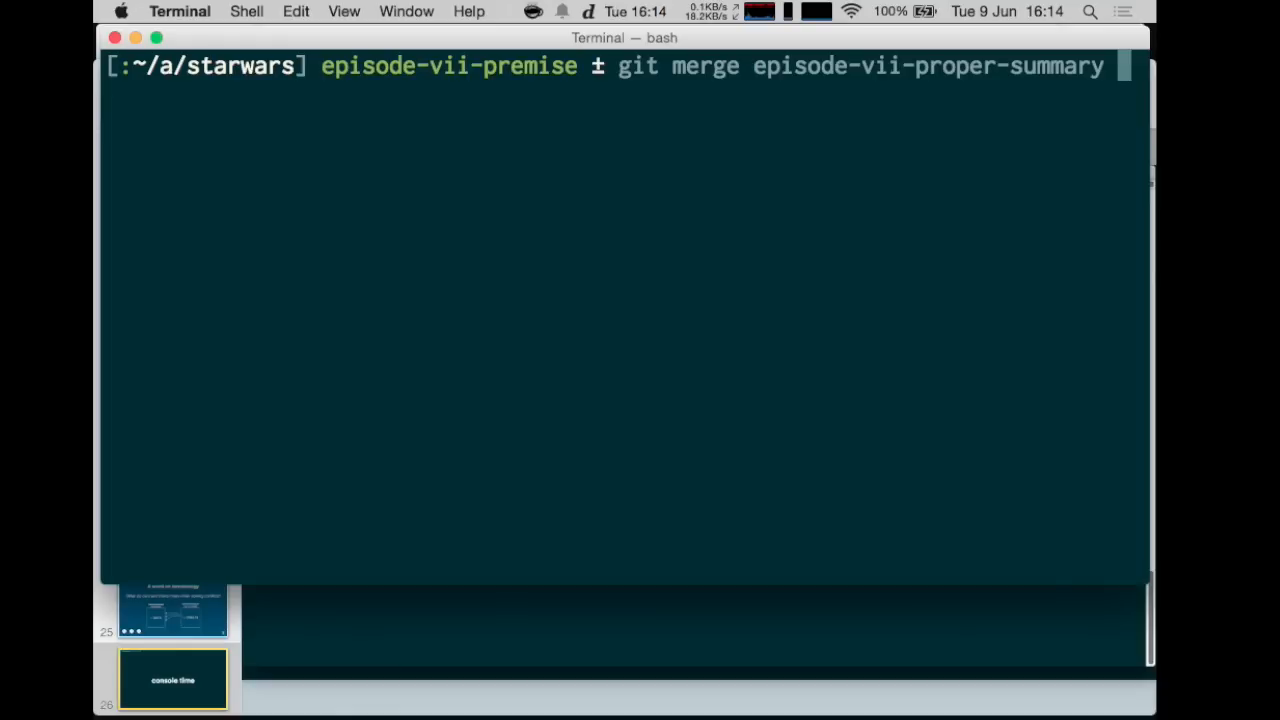
Step: Run the merge and show actors.md and episode-seven.md as unmerged in git status
key(Return)
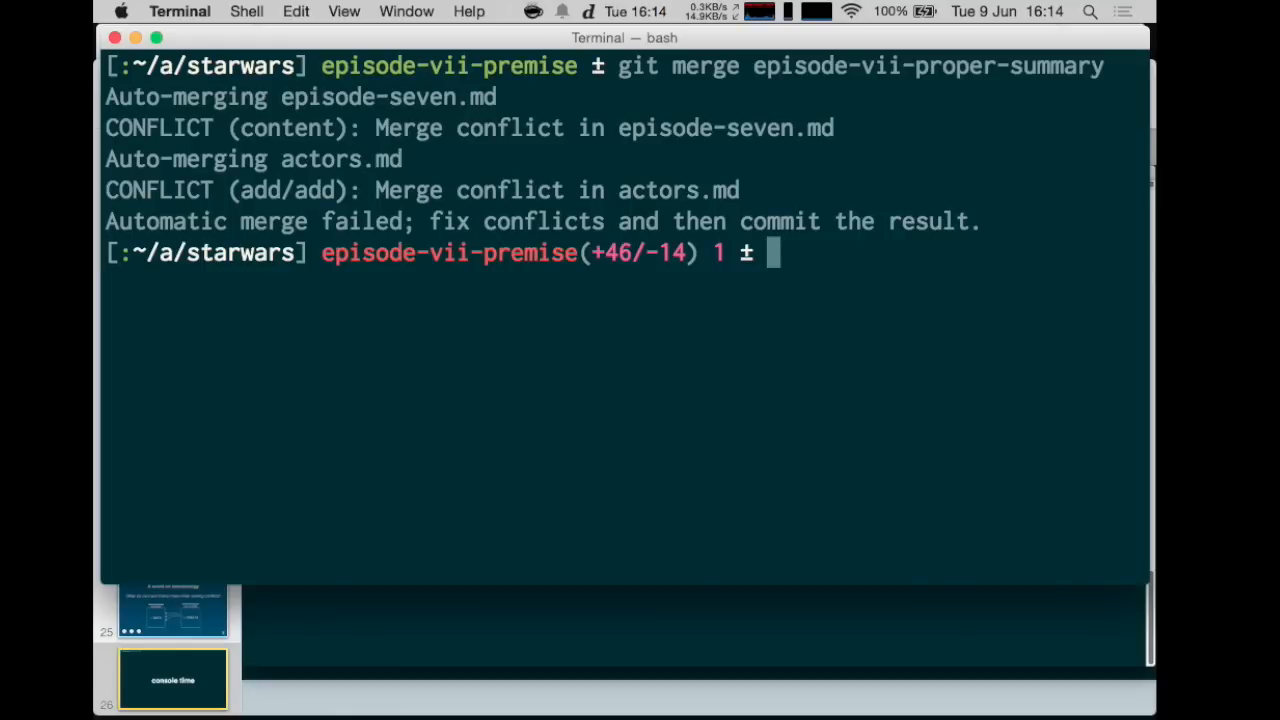
text(git s)
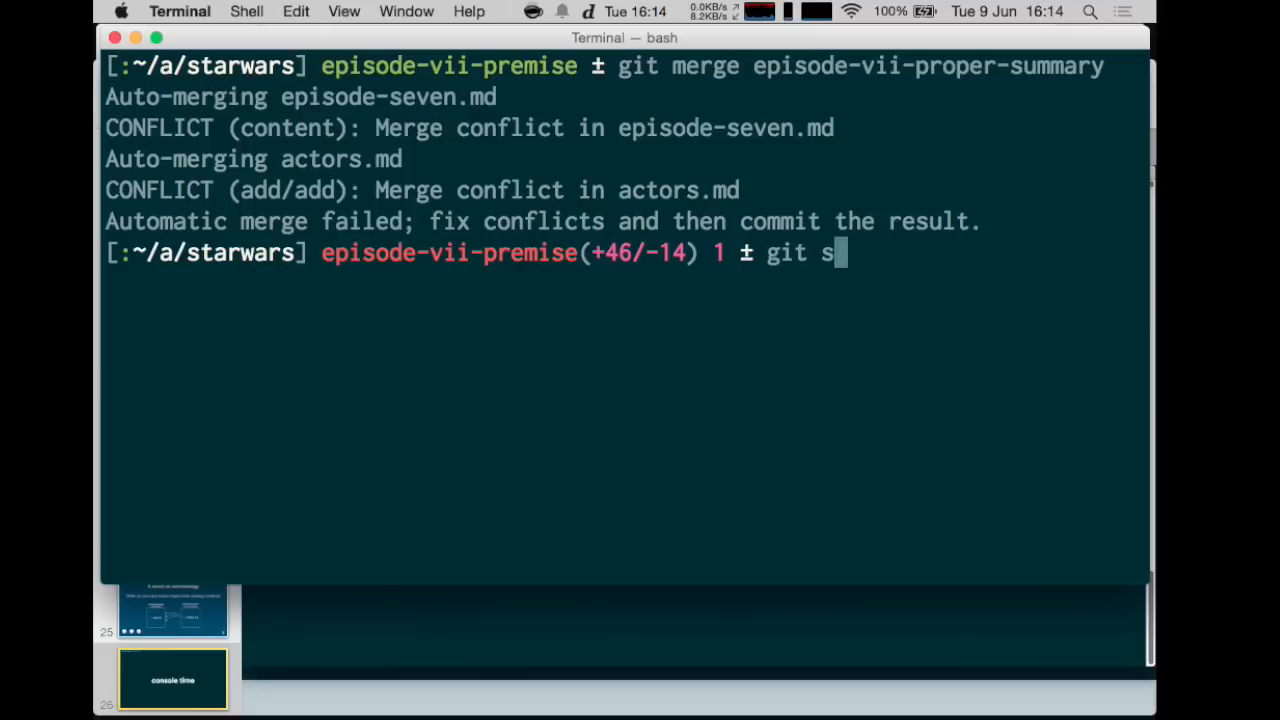
key(Return)
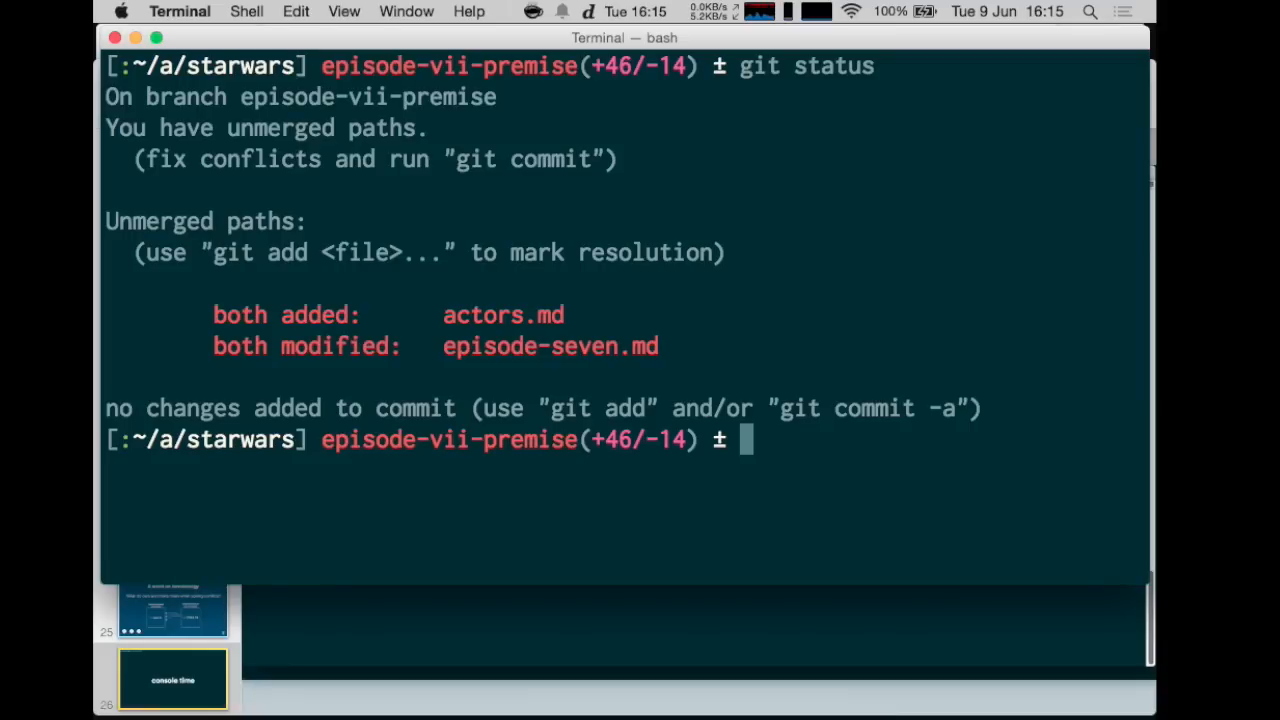
mouse_move(264, 308)
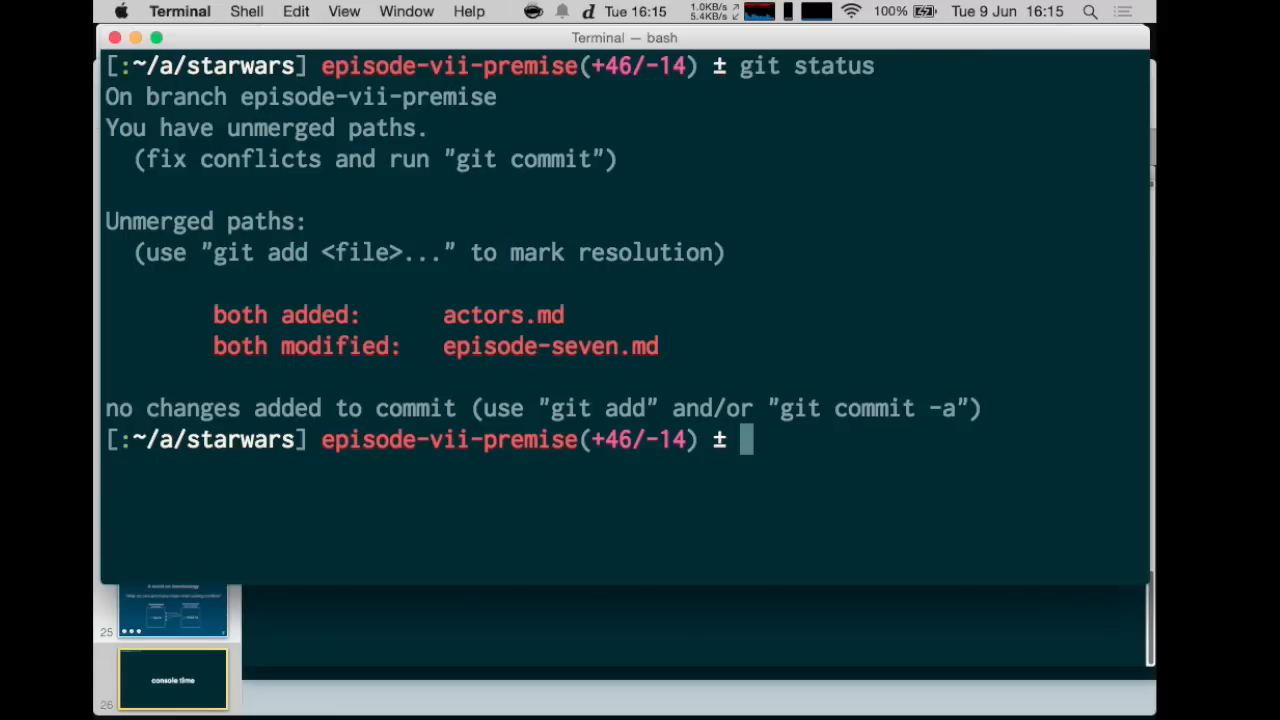
text(vim actors.md)
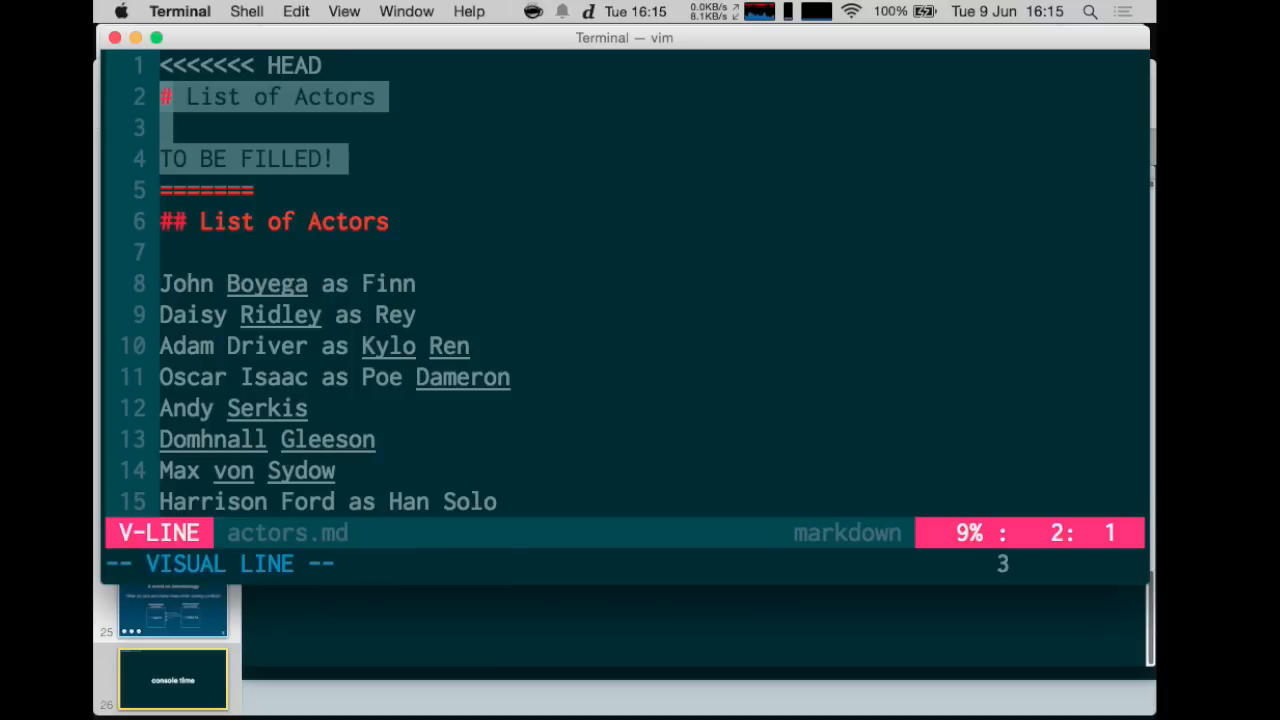
key(Escape)
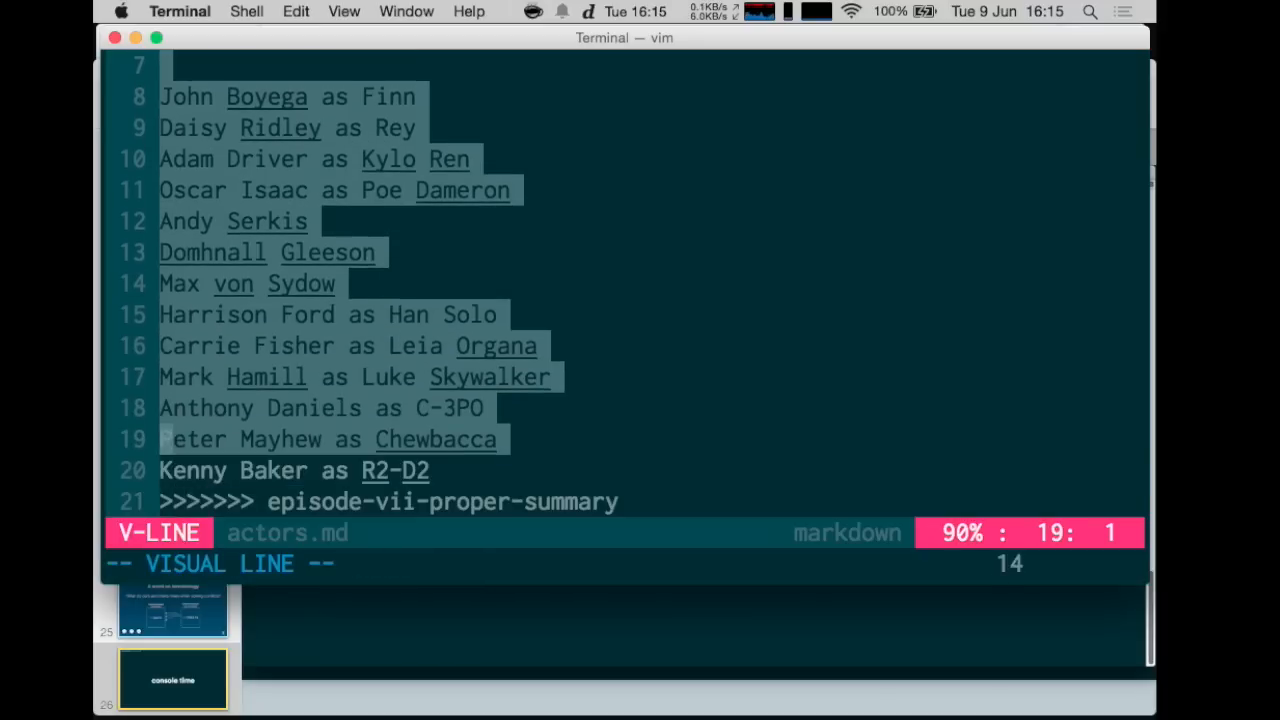
key(j)
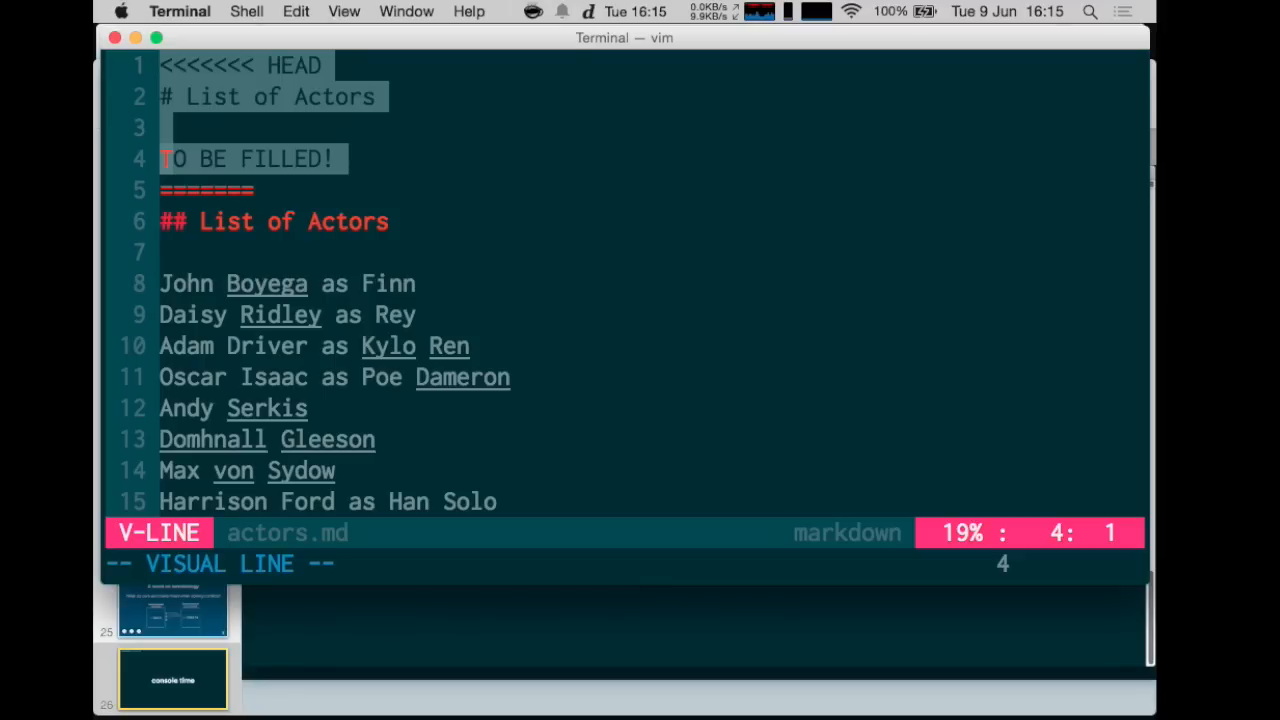
key(j)
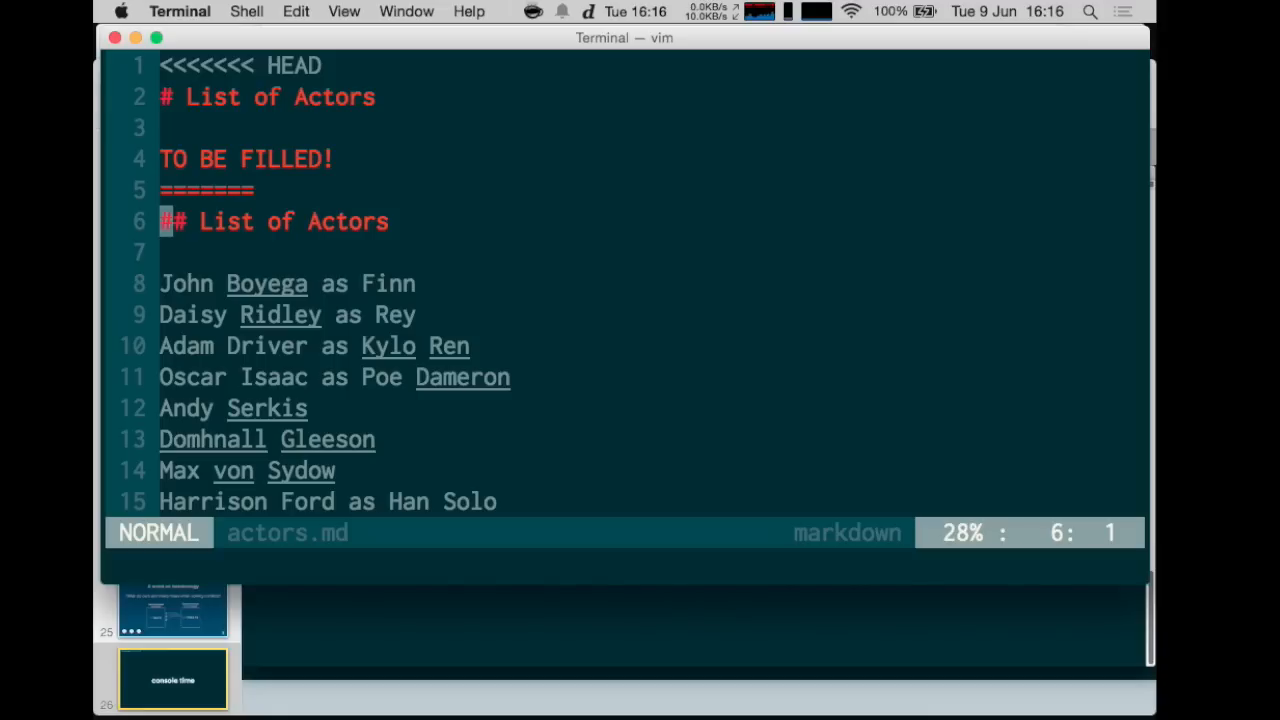
key(V)
text(git)
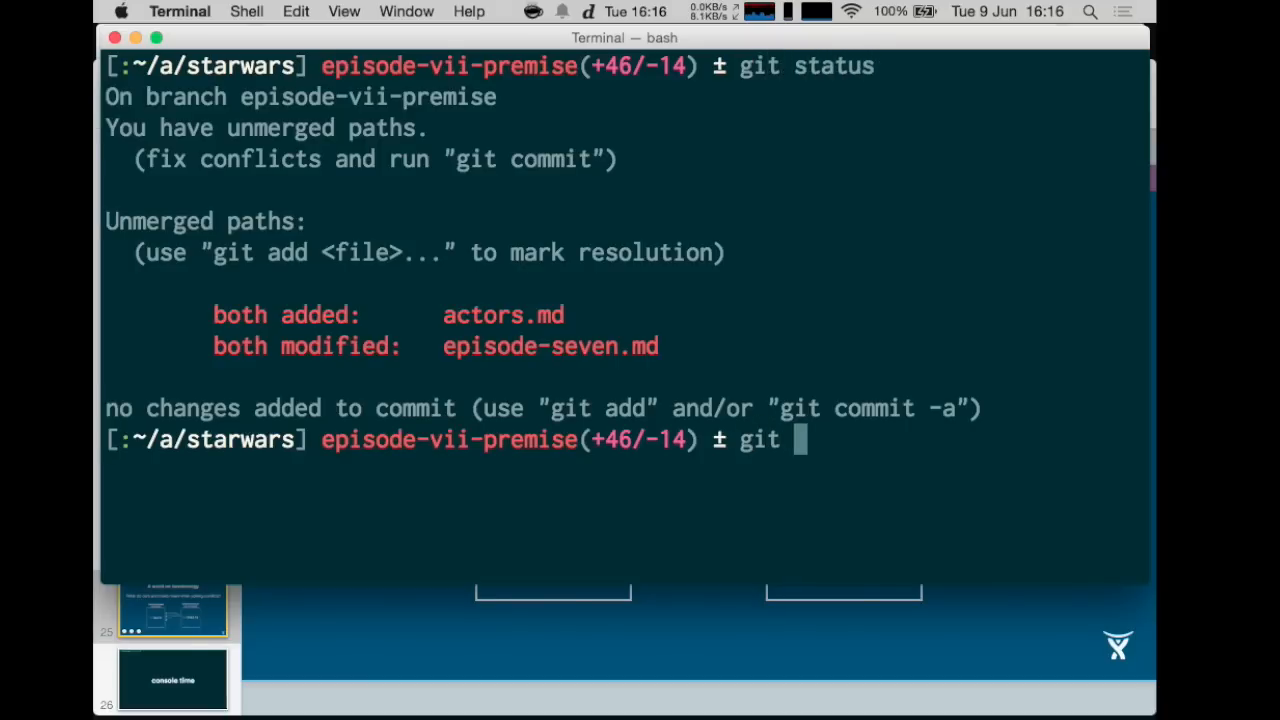
Step: Take the incoming cast list with git checkout --theirs actors.md and print the result
text(checkout)
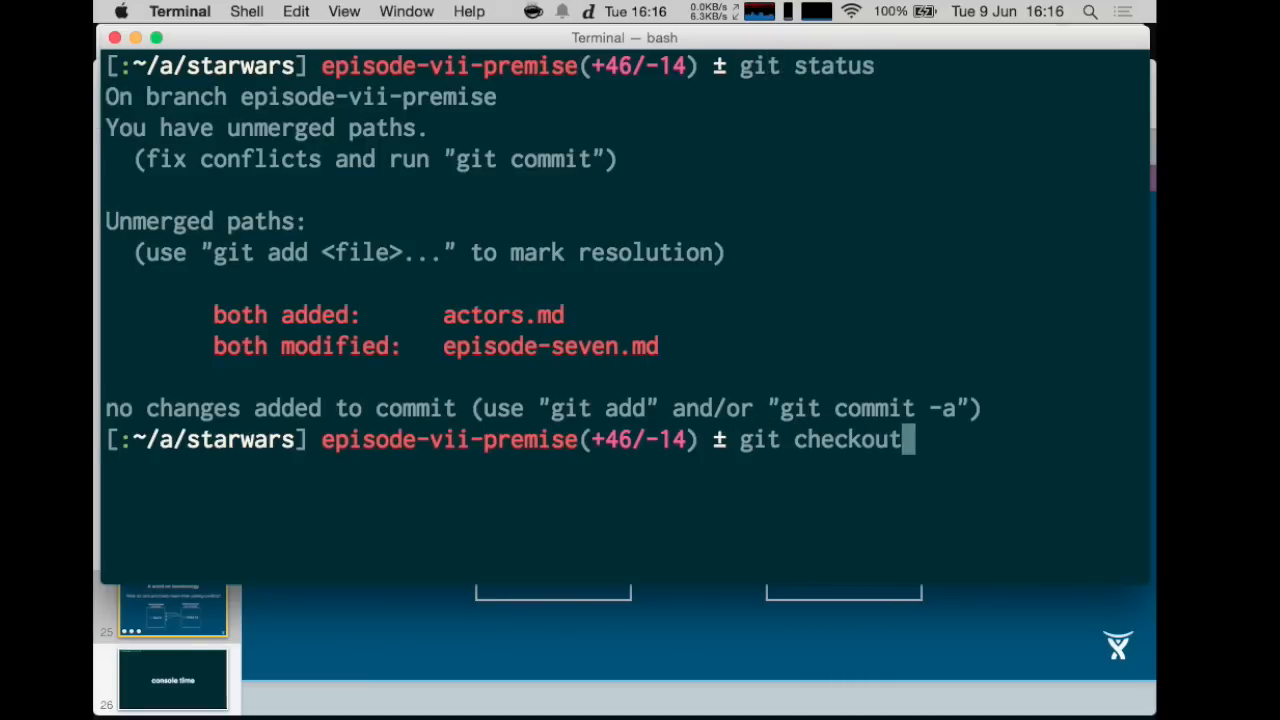
text(" ")
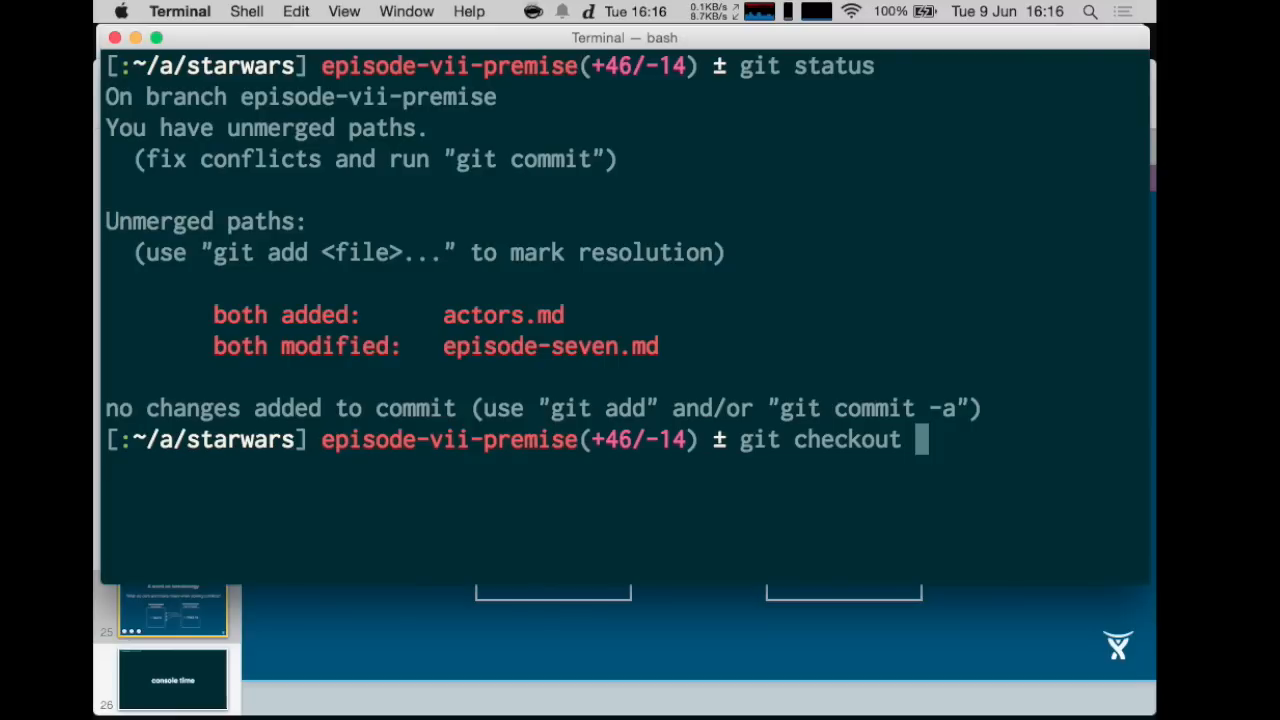
text(--theirs)
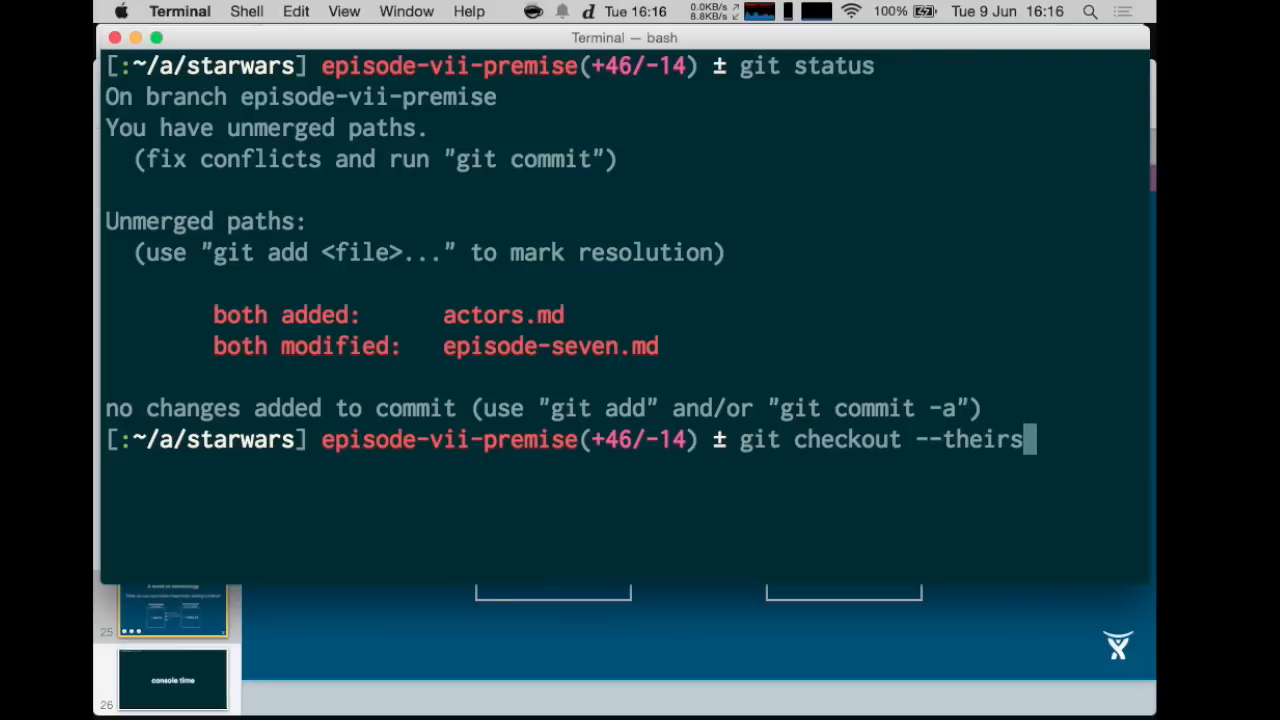
text(actors.md)
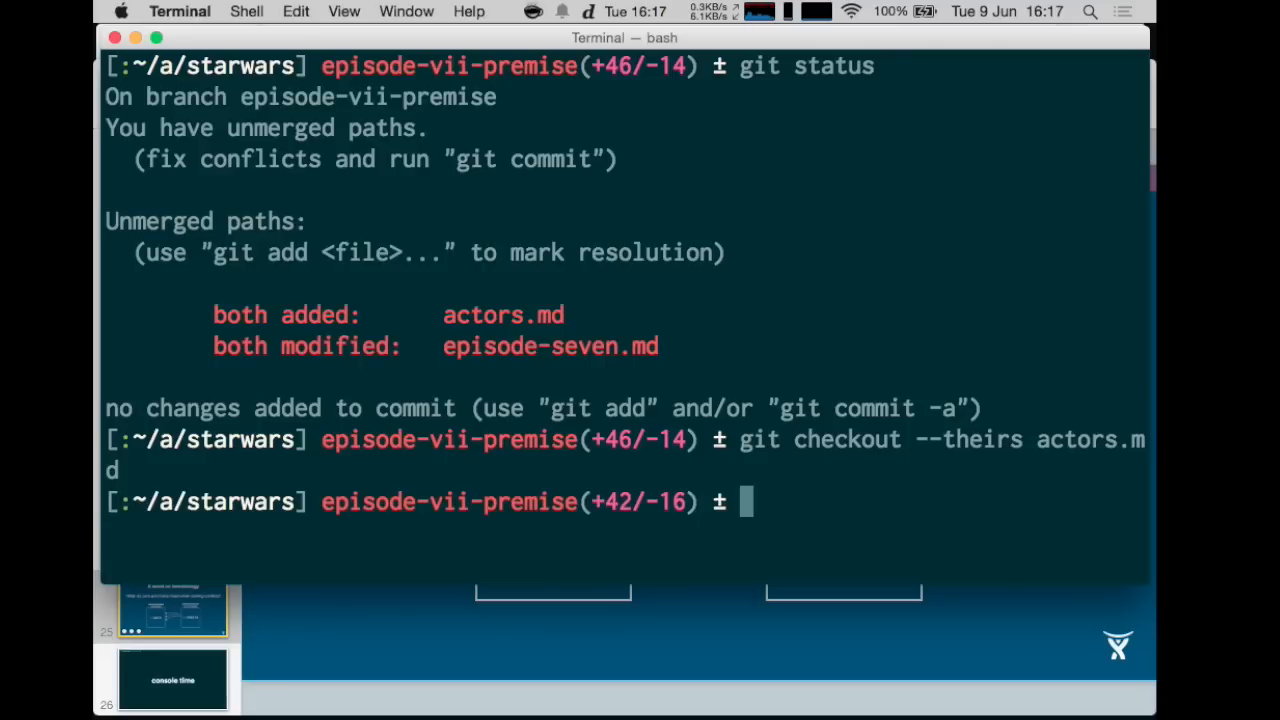
text(cat actors.md)
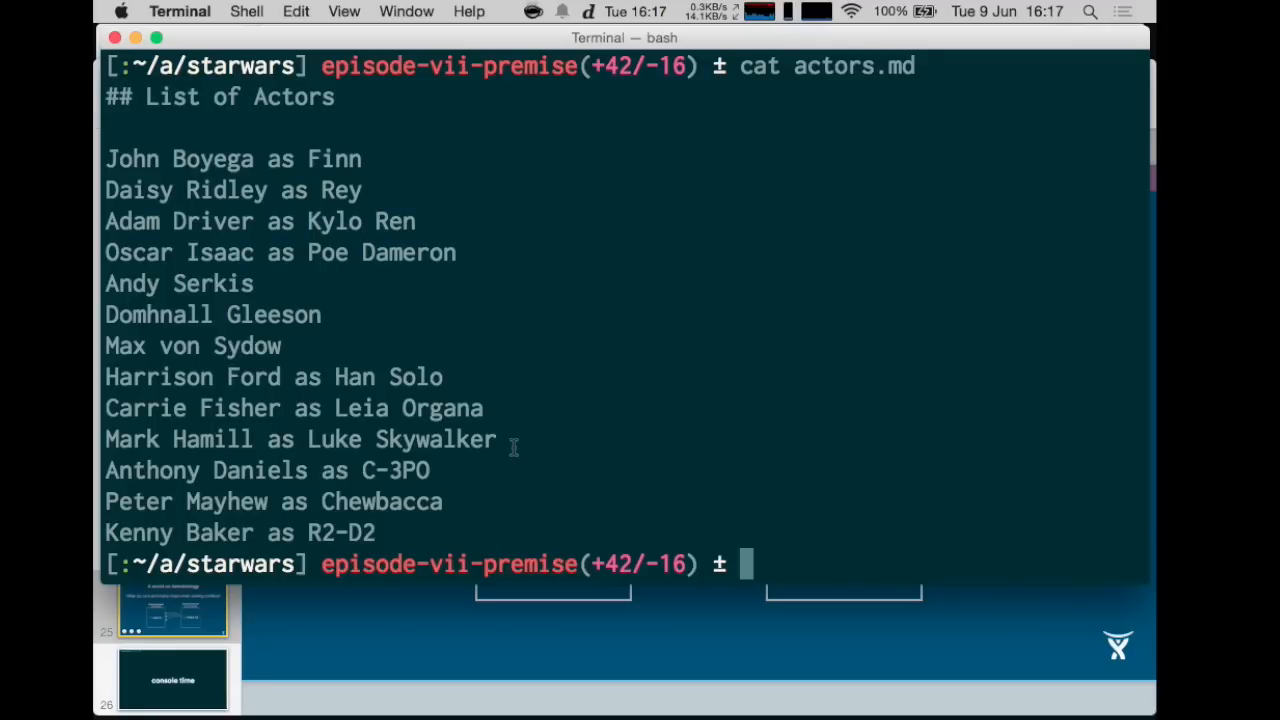
Step: Stage actors.md as resolved, leaving only episode-seven.md unmerged in git status
text(git status)
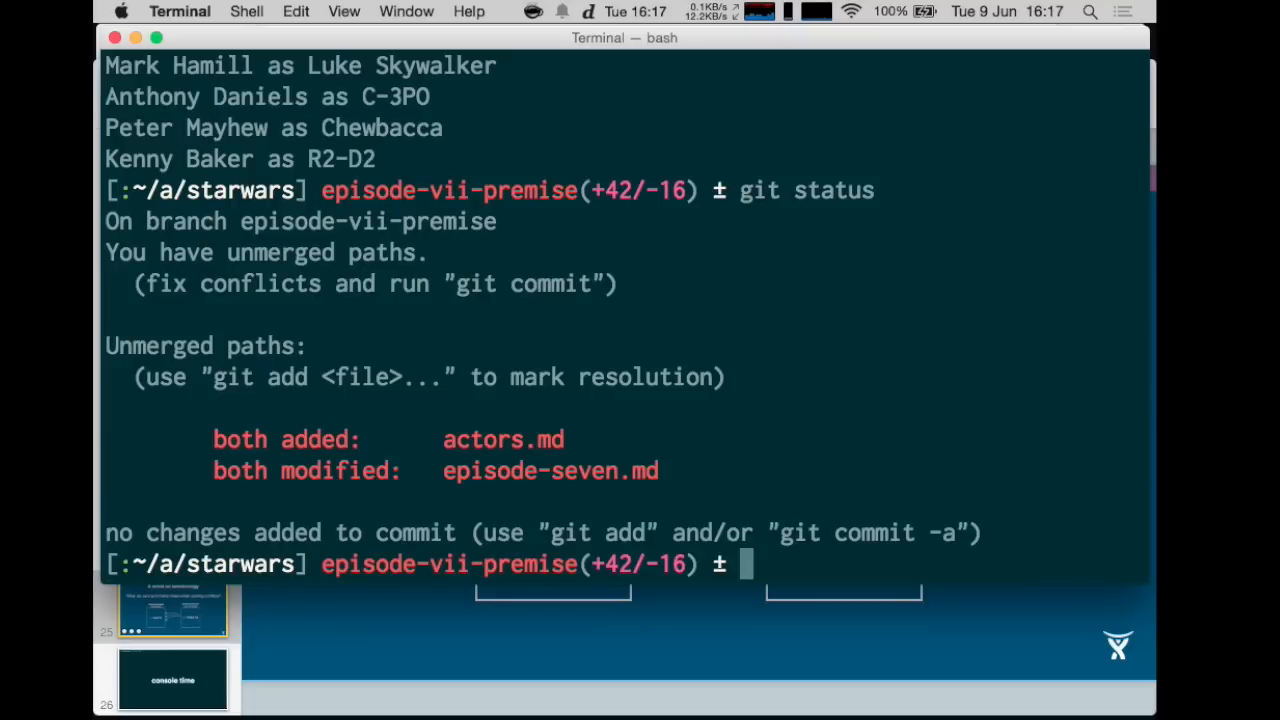
mouse_move(232, 424)
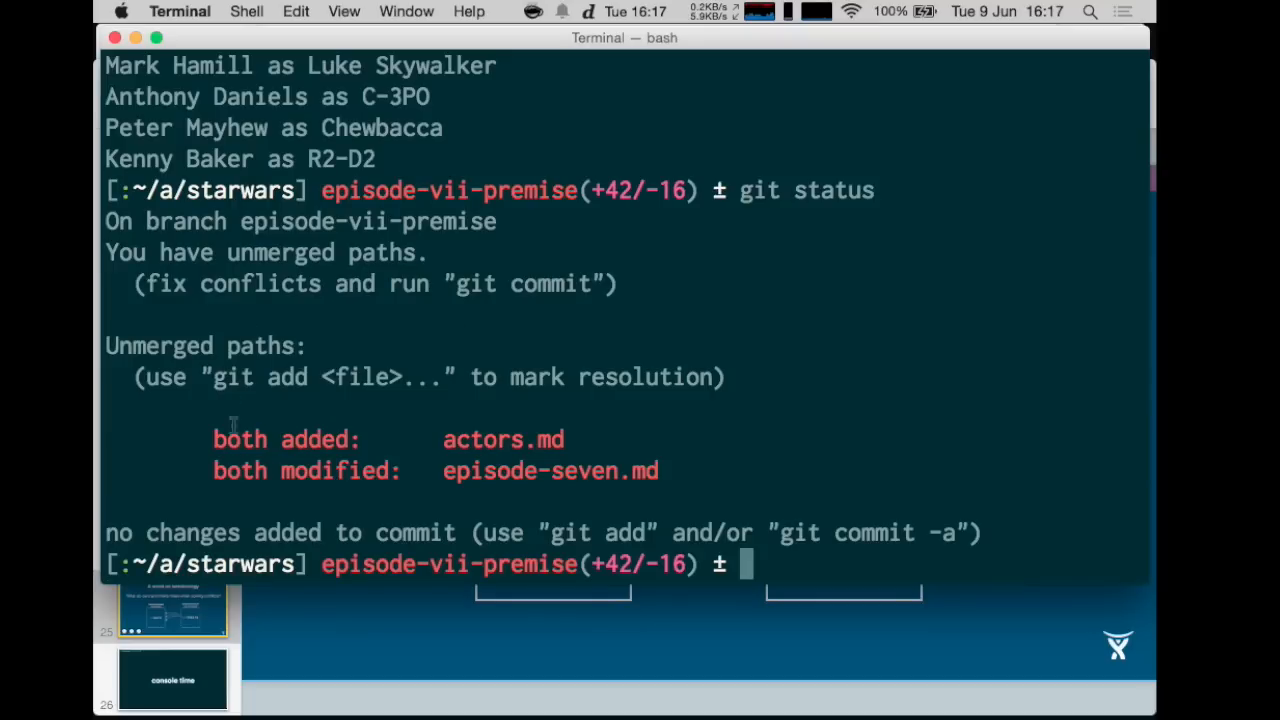
drag(212, 440, 510, 440)
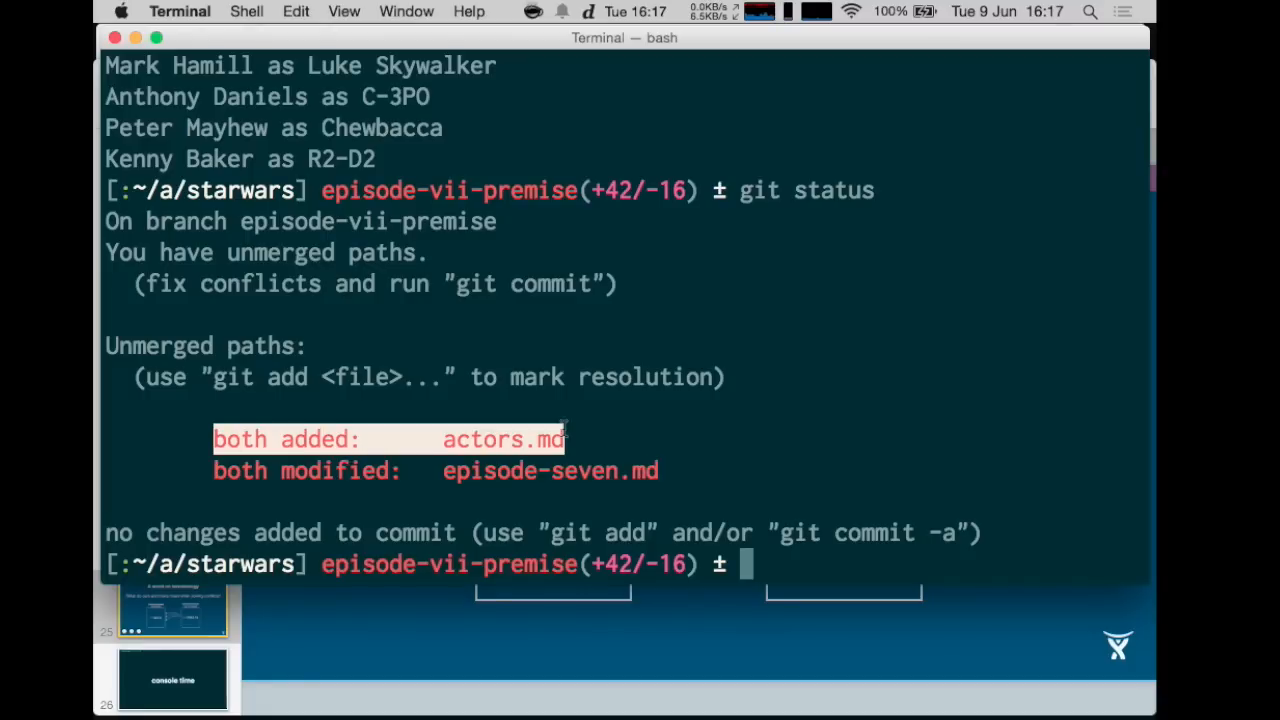
text(git add actors.md)
text(git status)
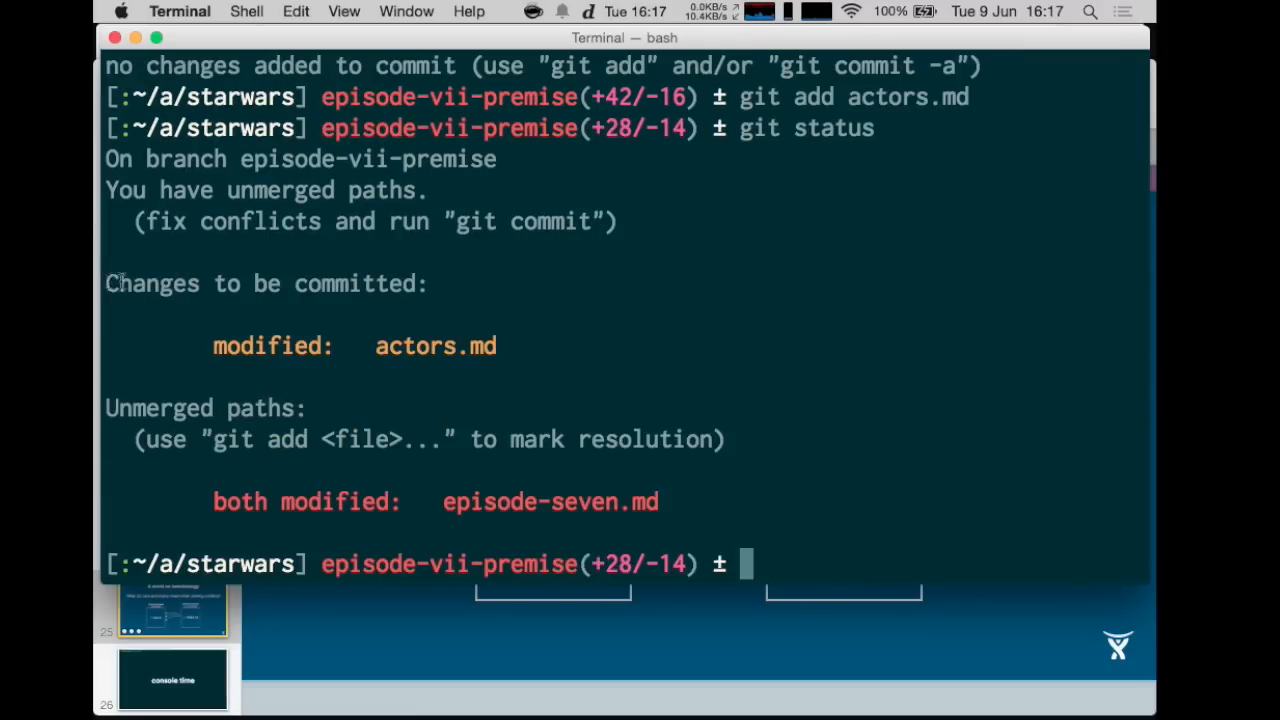
drag(106, 284, 508, 346)
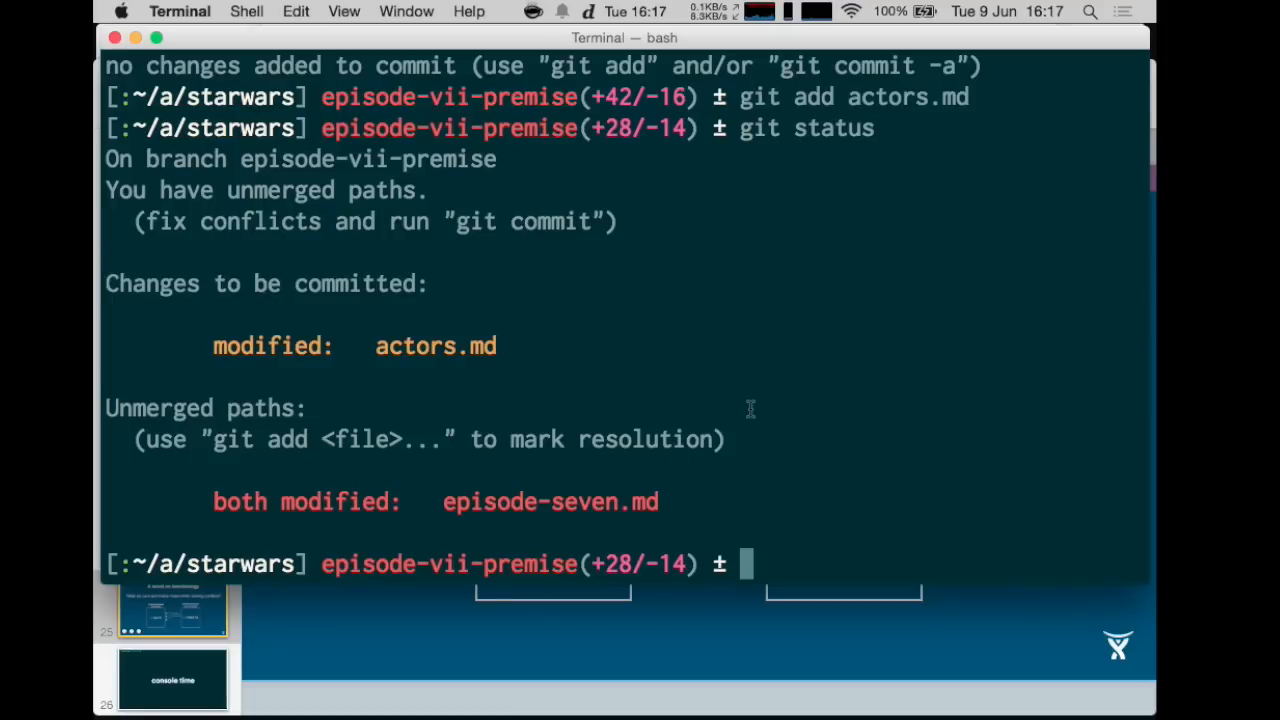
Step: Edit episode-seven.md in vim, dropping the conflict markers and adding ## Premise and ## General headings, then save
text(vim e)
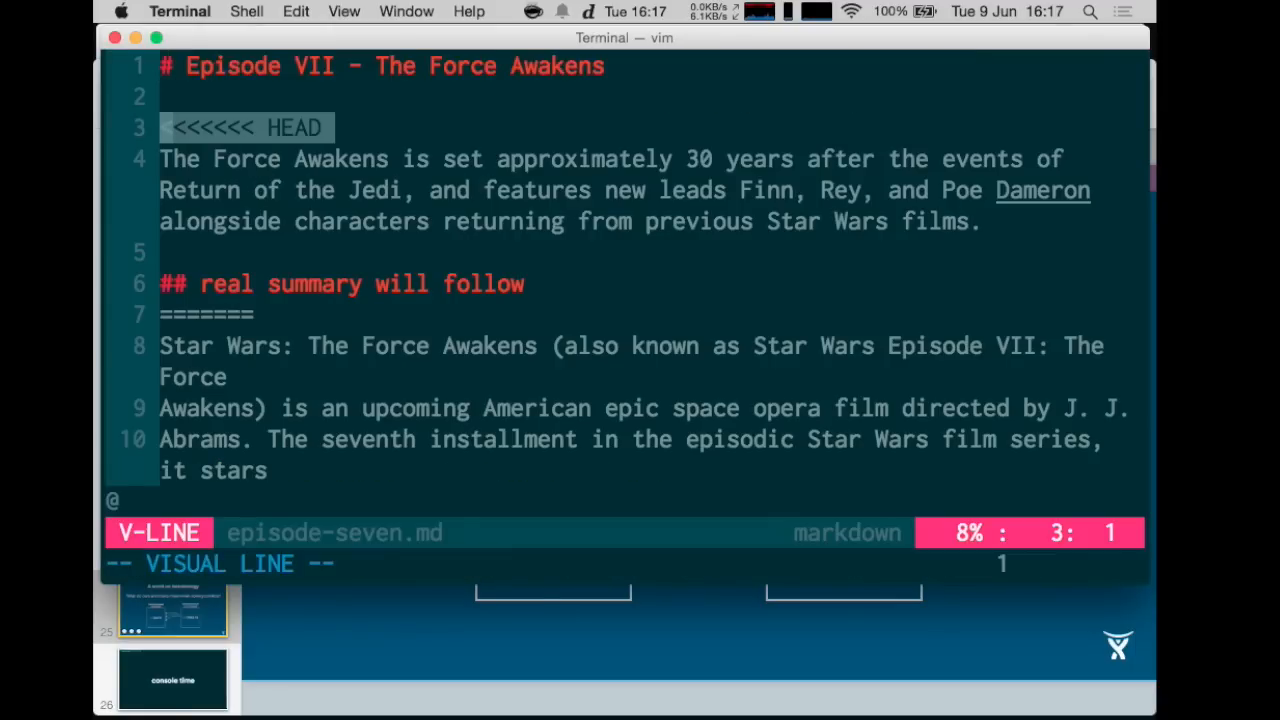
key(Escape)
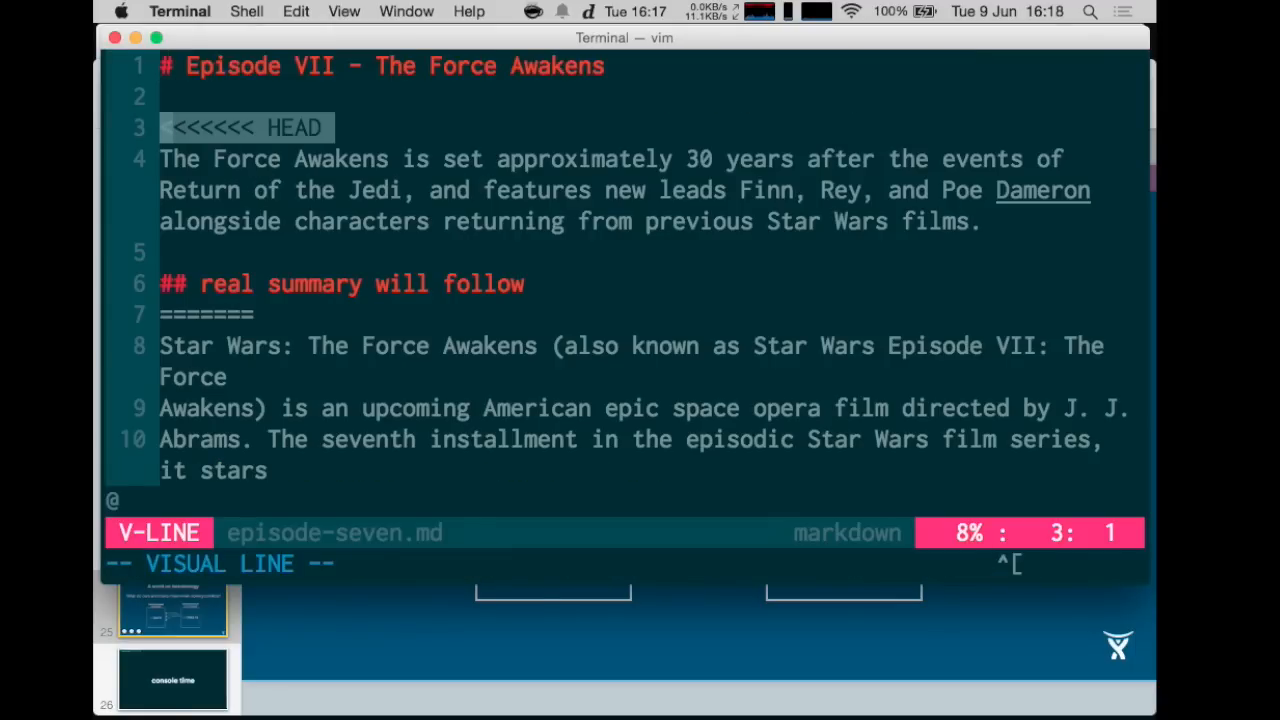
key(Escape)
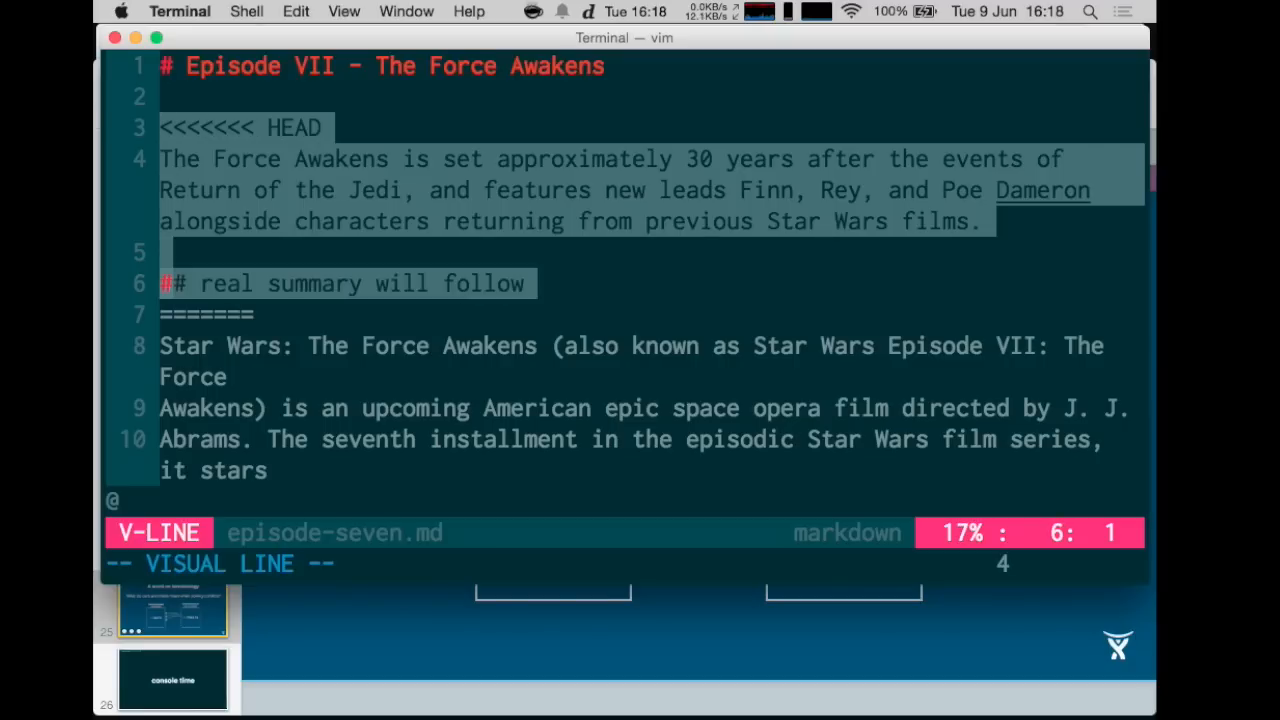
key(Escape)
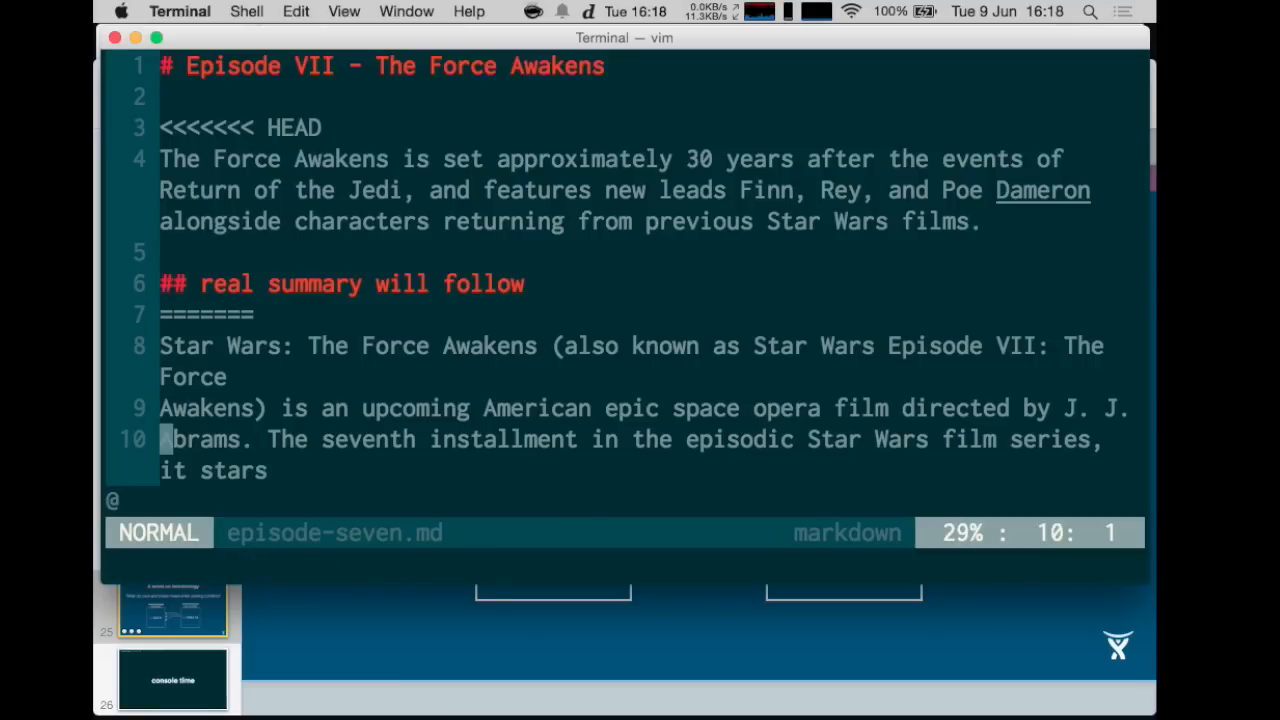
scroll(down, 3)
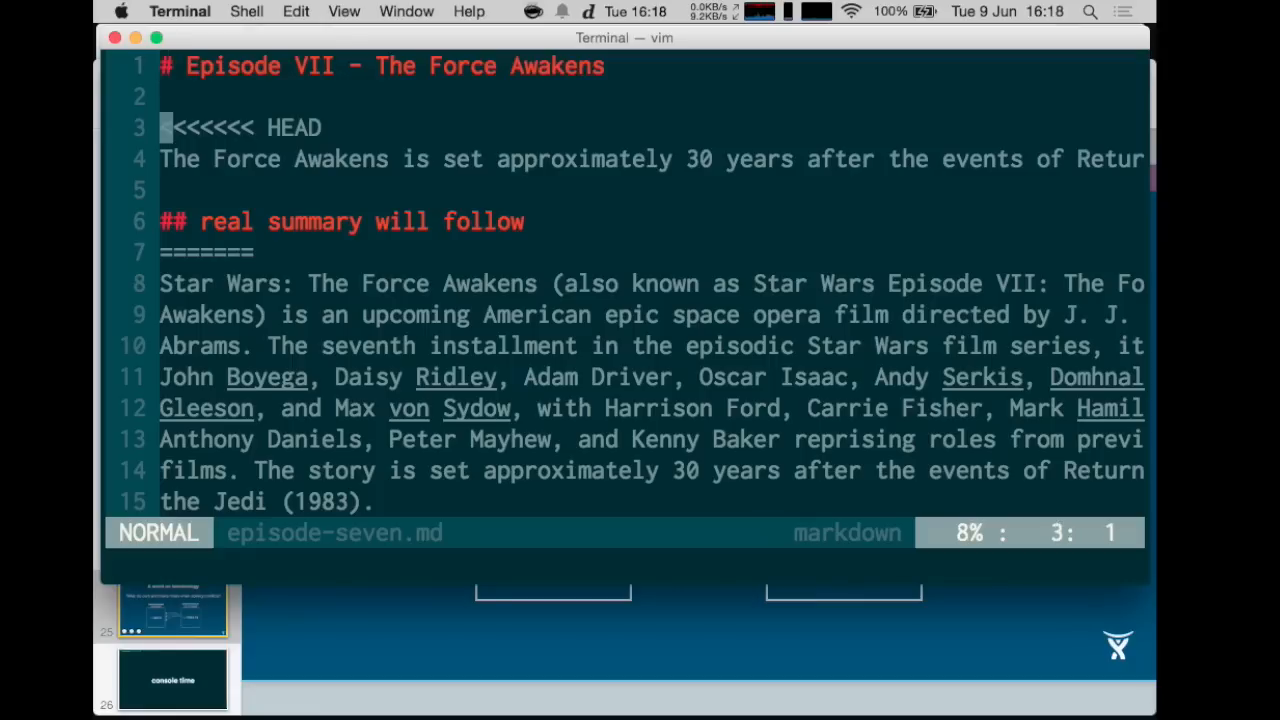
key(j)
text(## Premise)
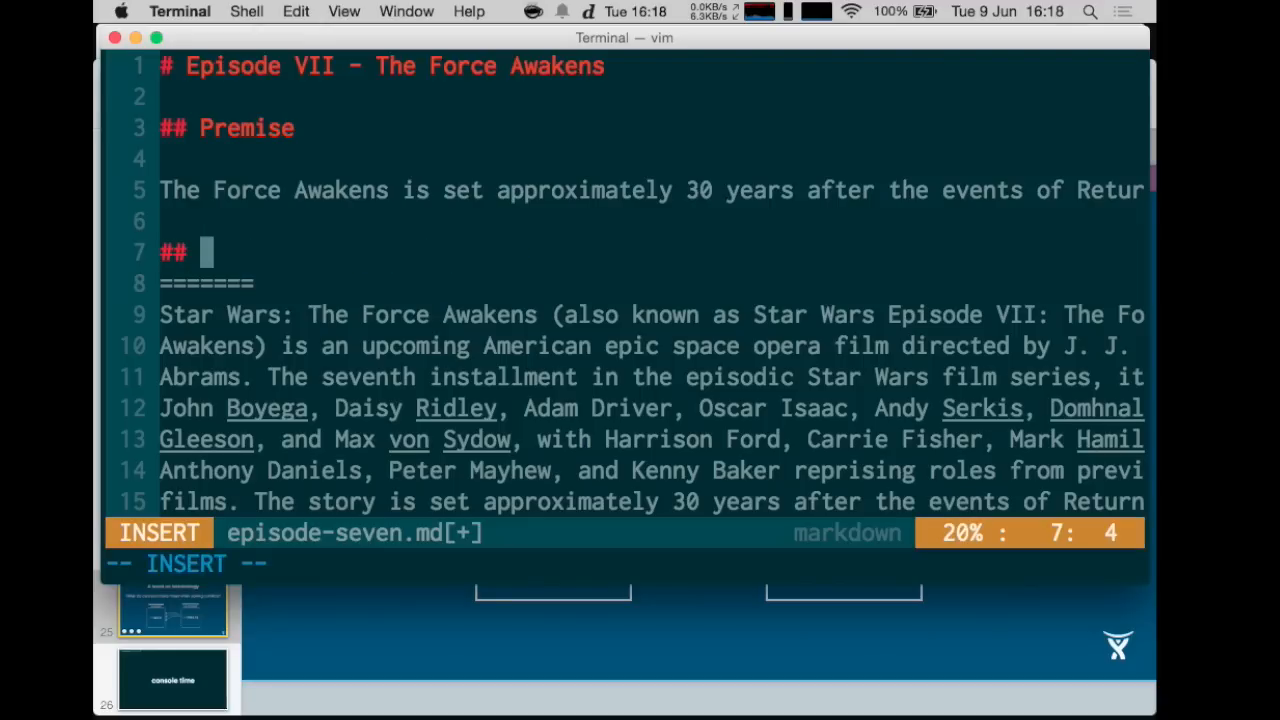
text(General)
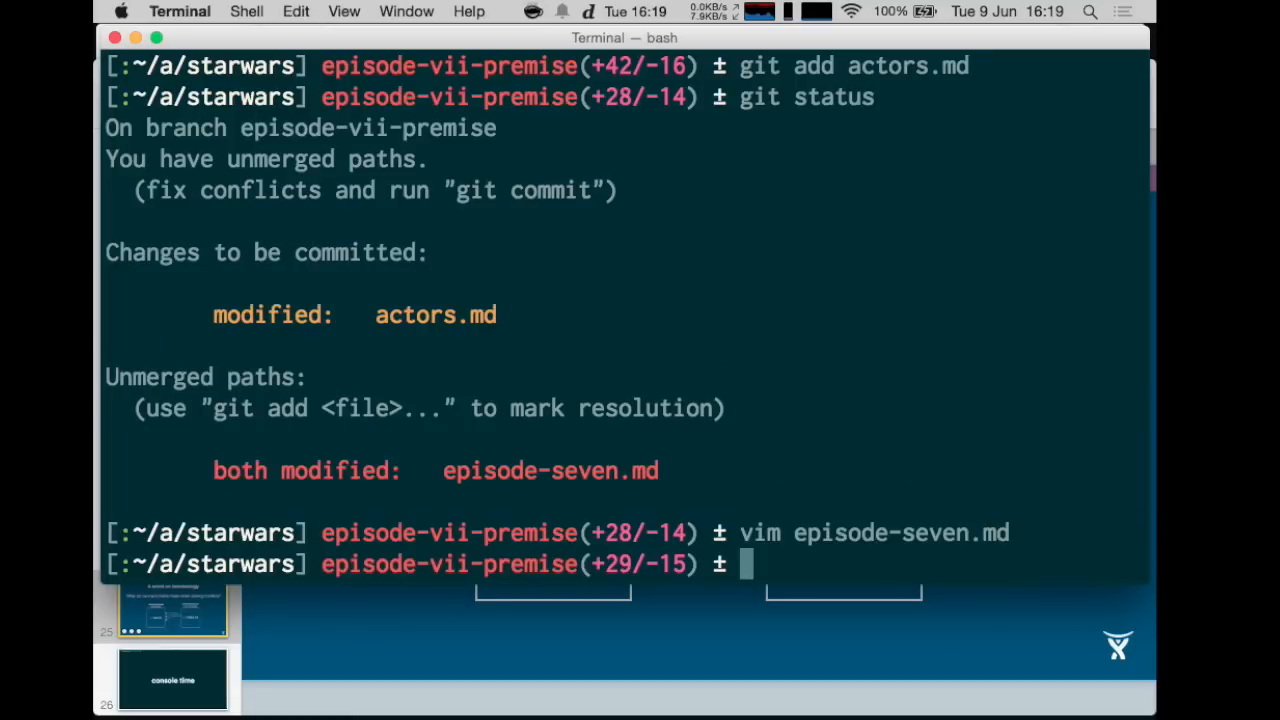
Step: Stage episode-seven.md, commit the merge with the default message, and list the last three commits
text(git add episode-seven.md)
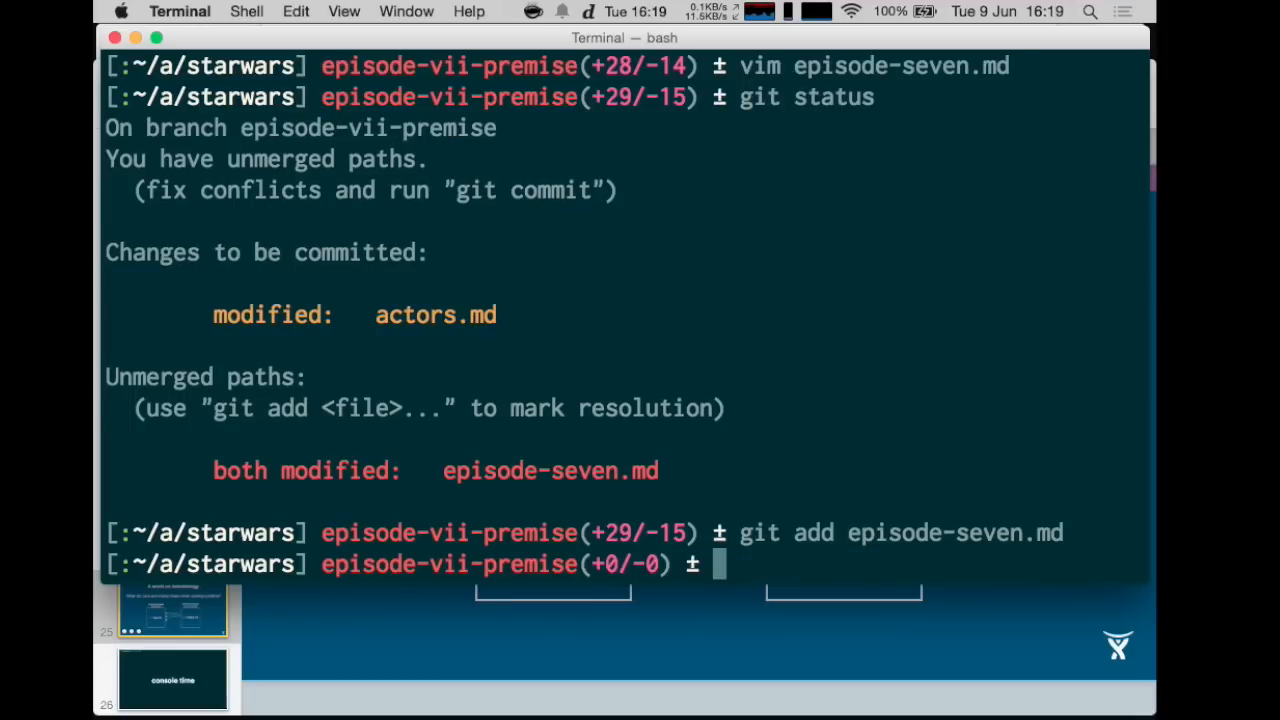
text(git status)
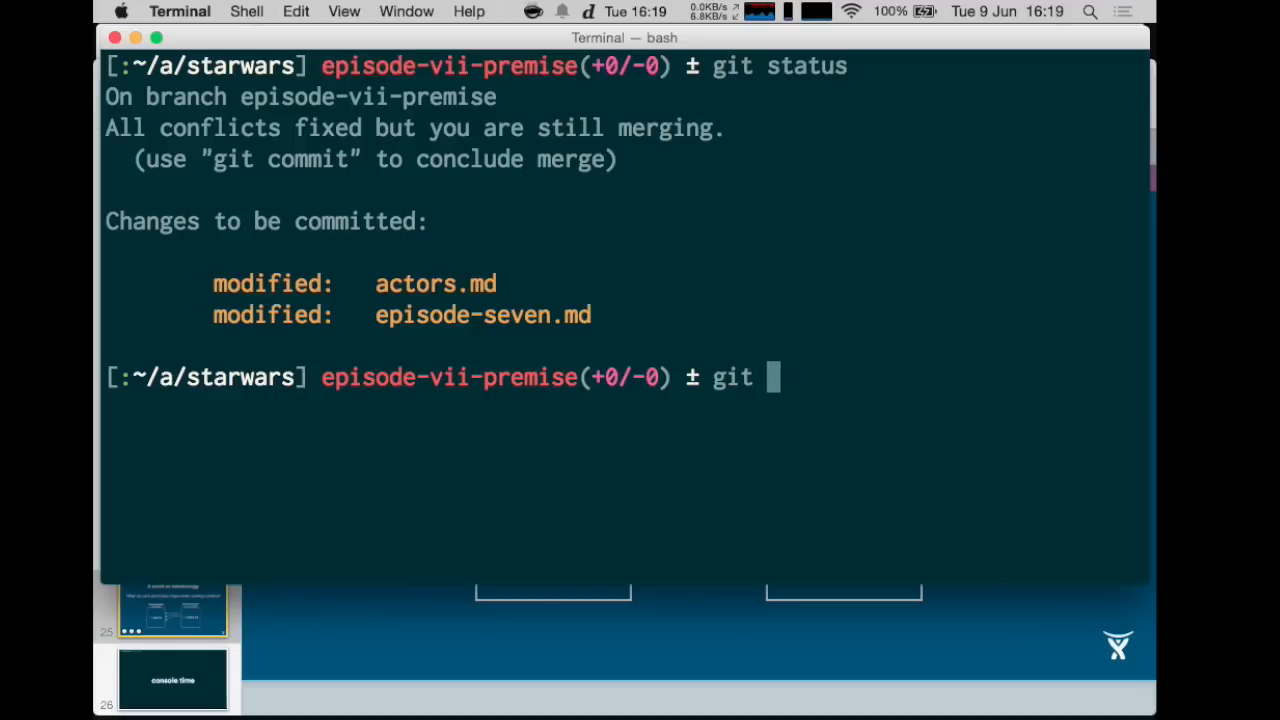
text(commit)
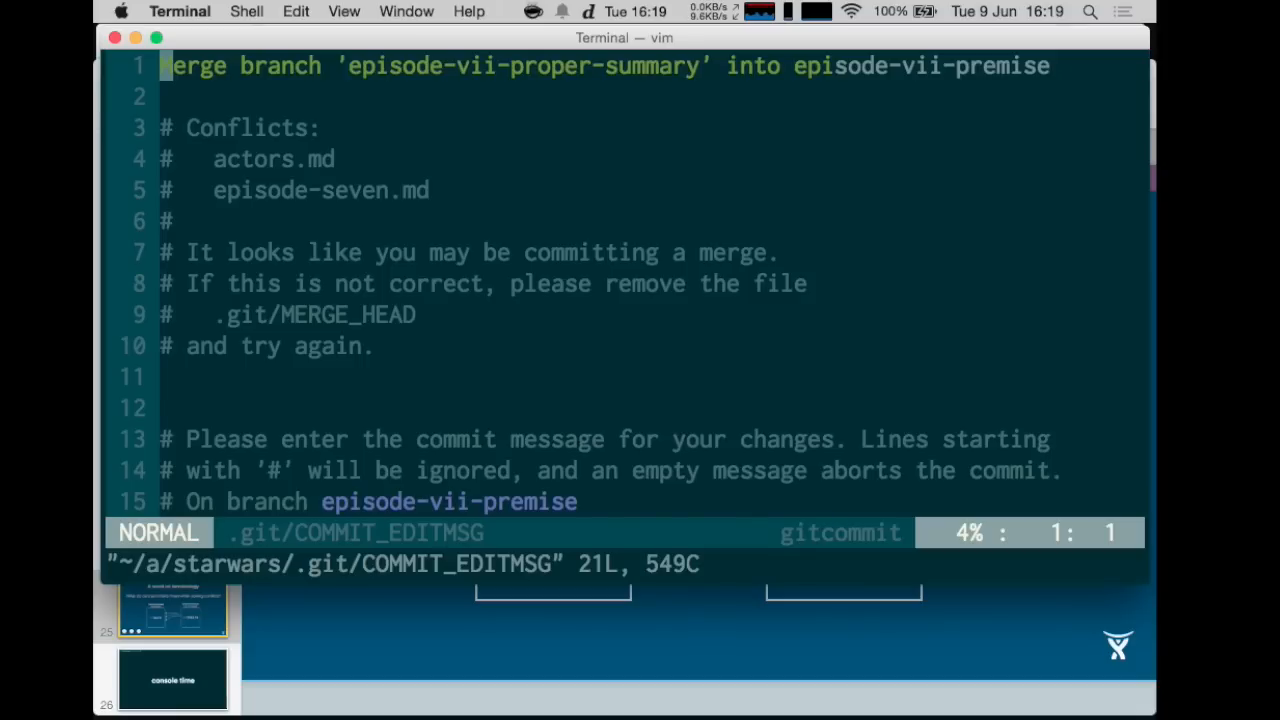
text(:wq)
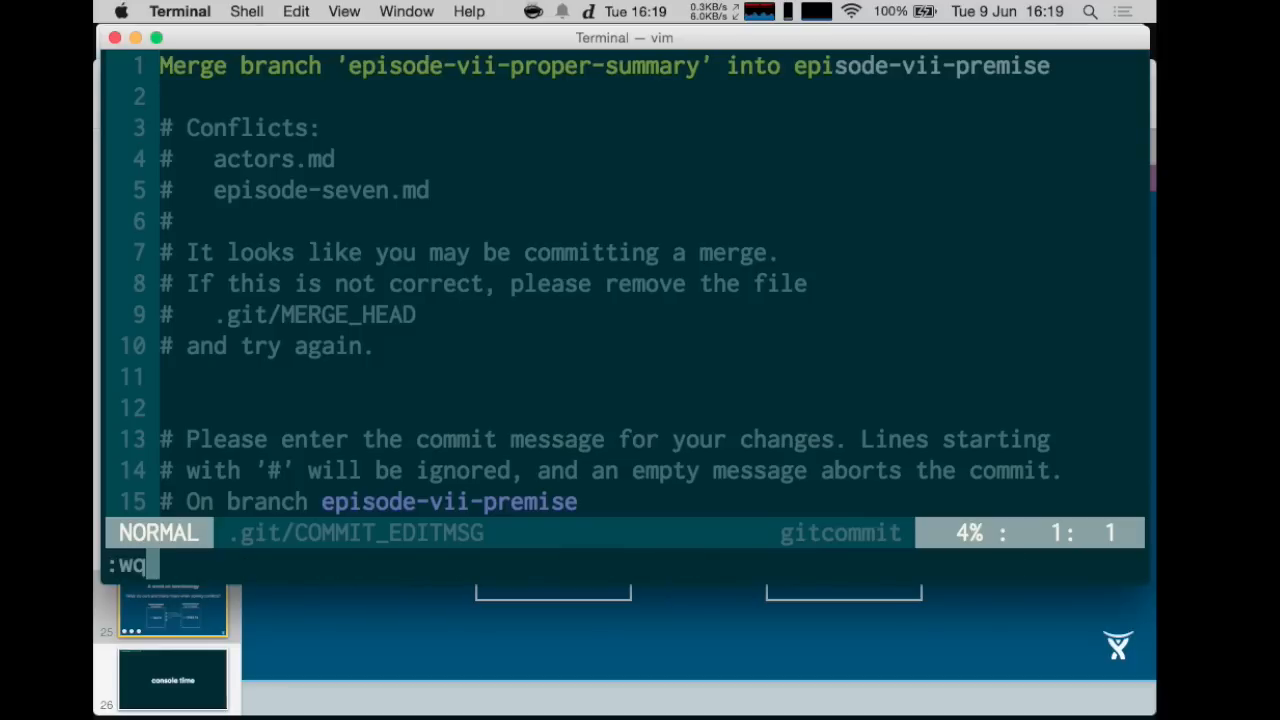
key(enter)
text(git ls -3)
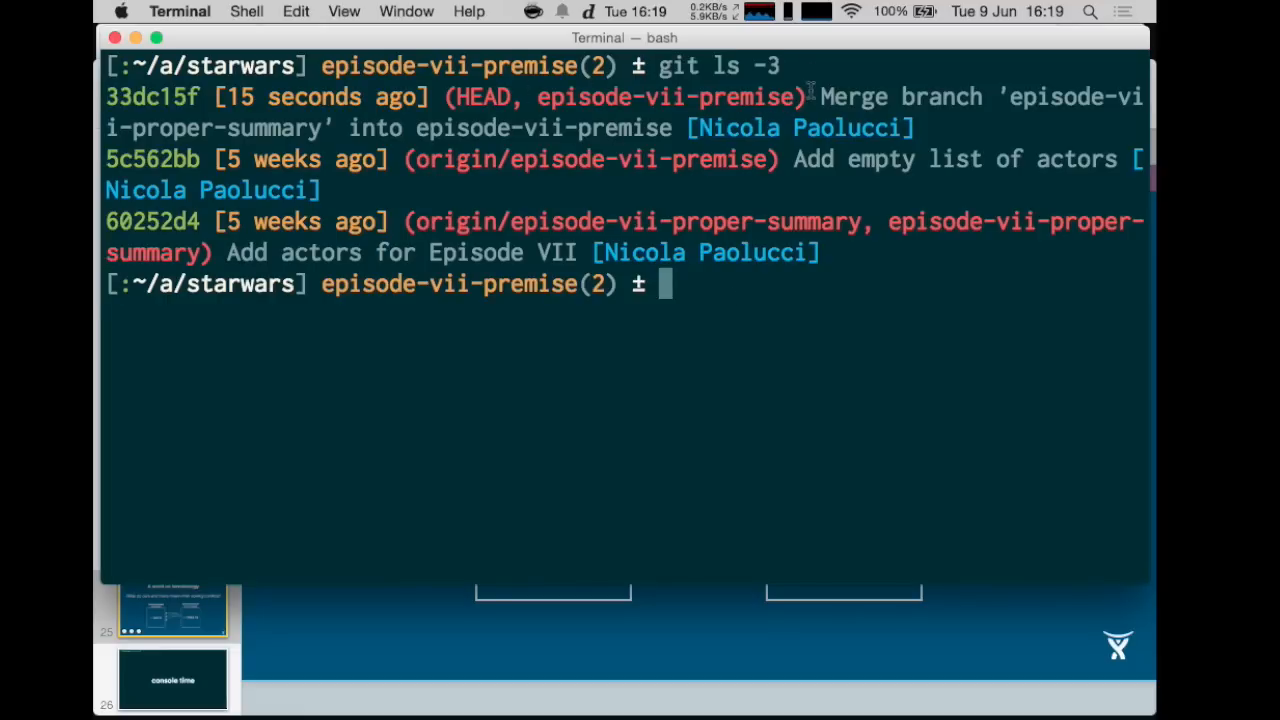
drag(816, 96, 910, 128)
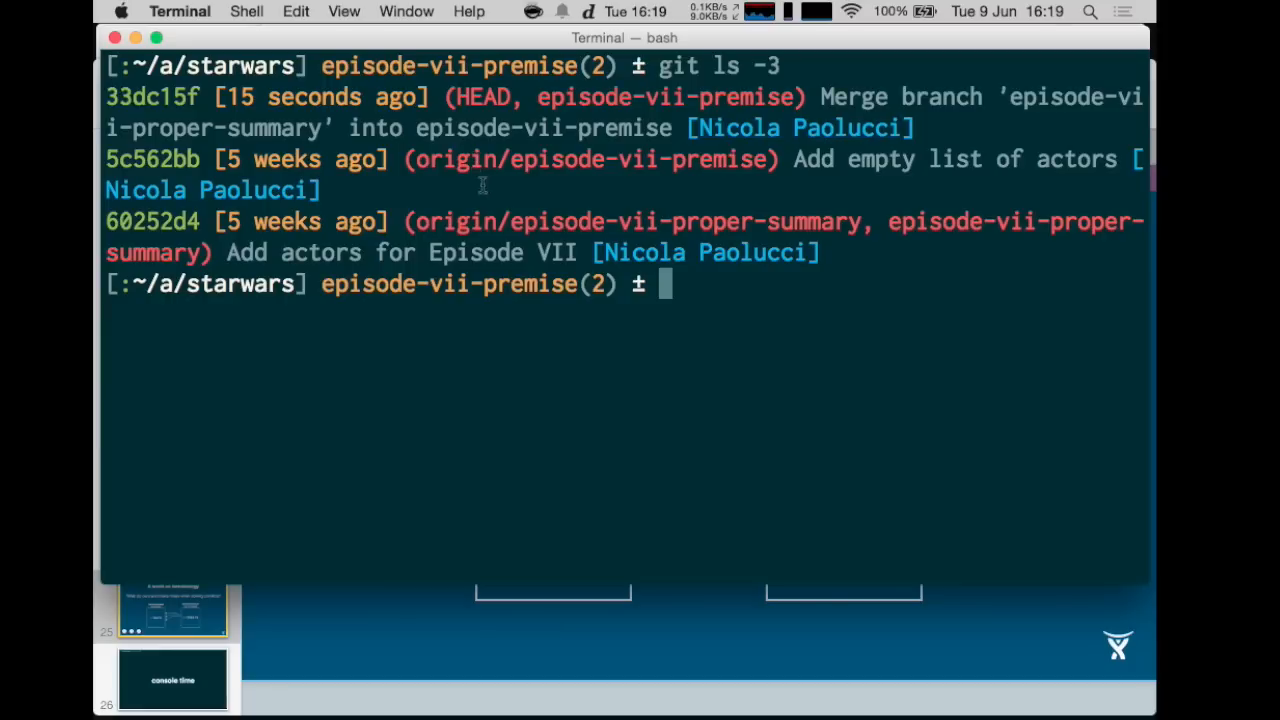
mouse_move(624, 316)
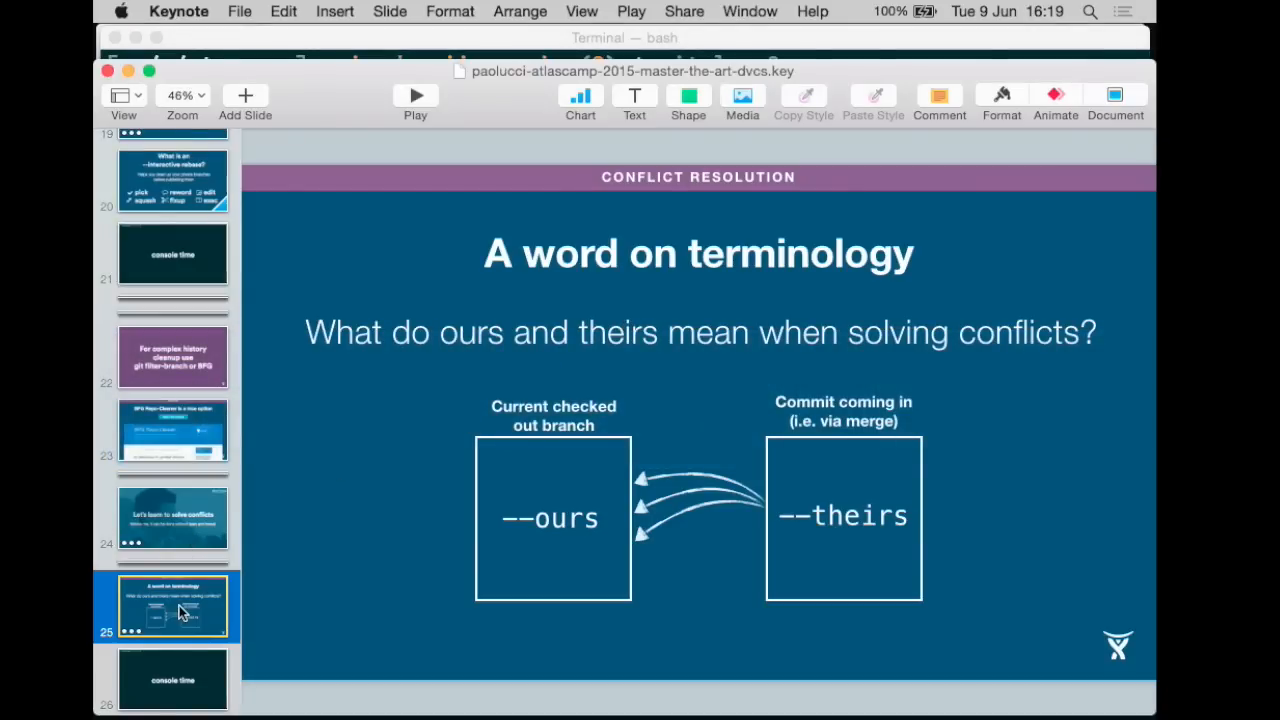
Step: Show the Basics for easy conflict resolution slide in the Keynote navigator
scroll(down, 3)
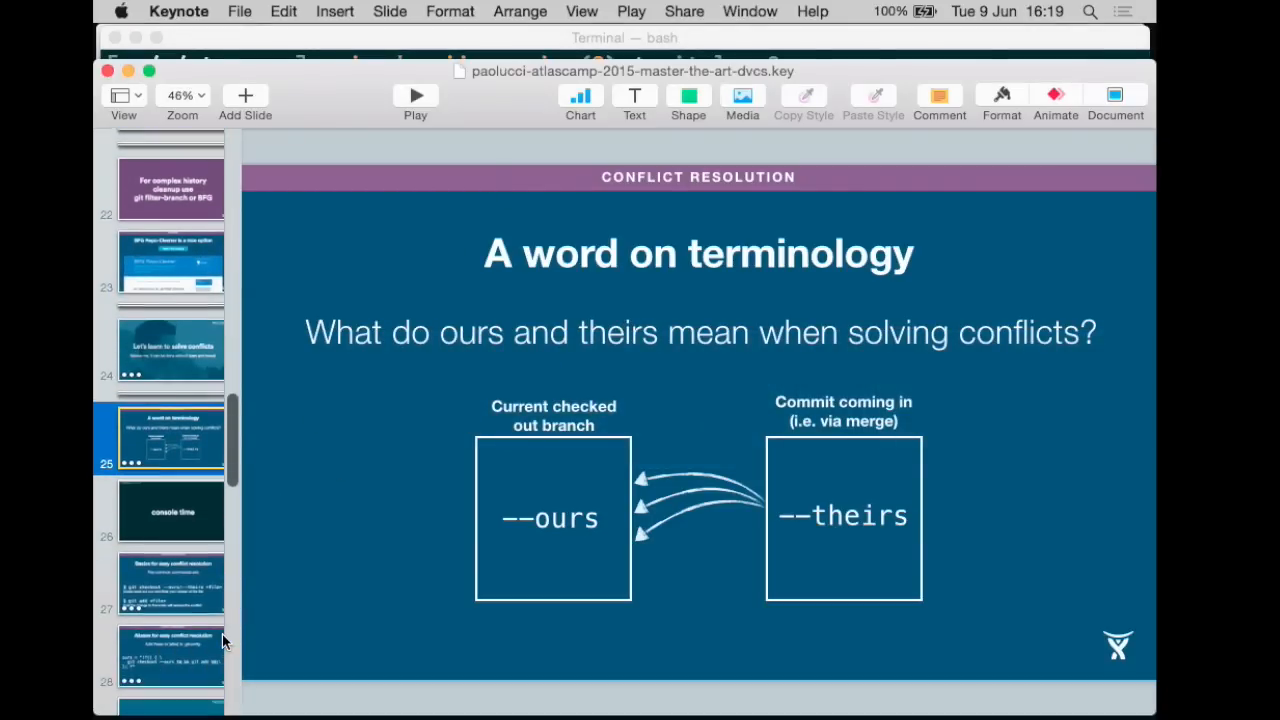
click(172, 552)
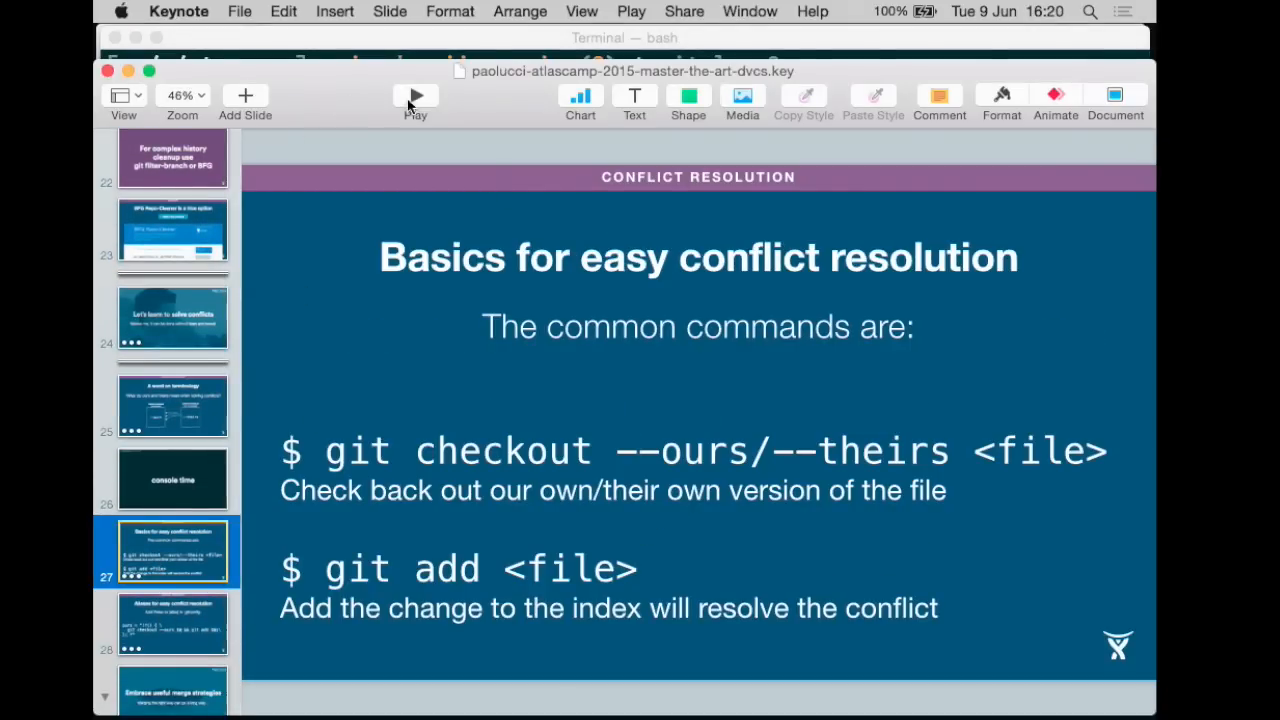